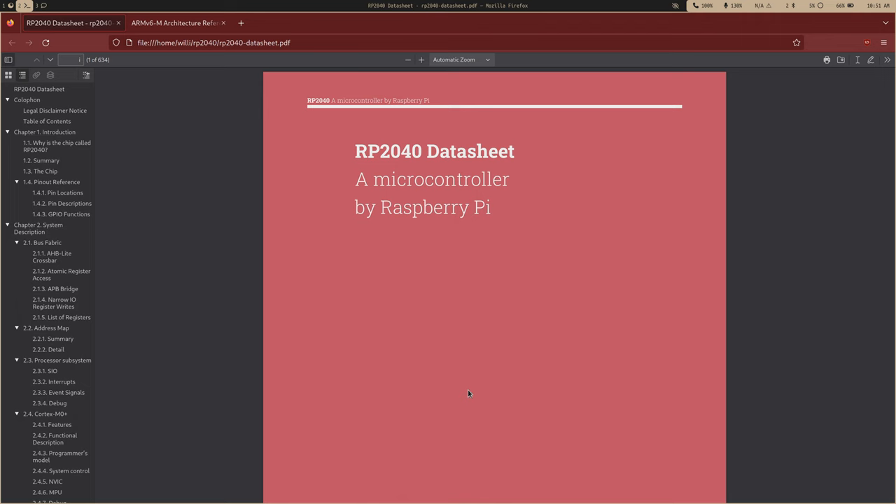
mouse_move(91, 248)
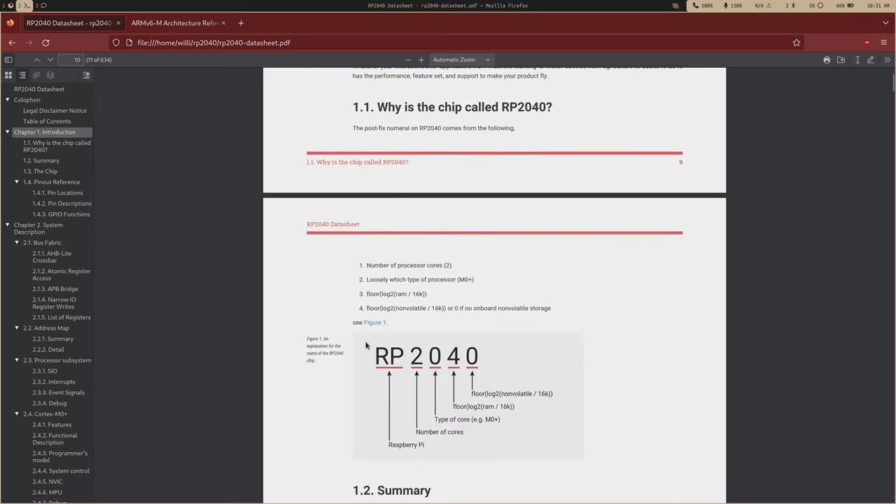
- Scroll past the Chapter 1 introduction to the RP2040 system overview diagram on page 12
scroll("down", 3)
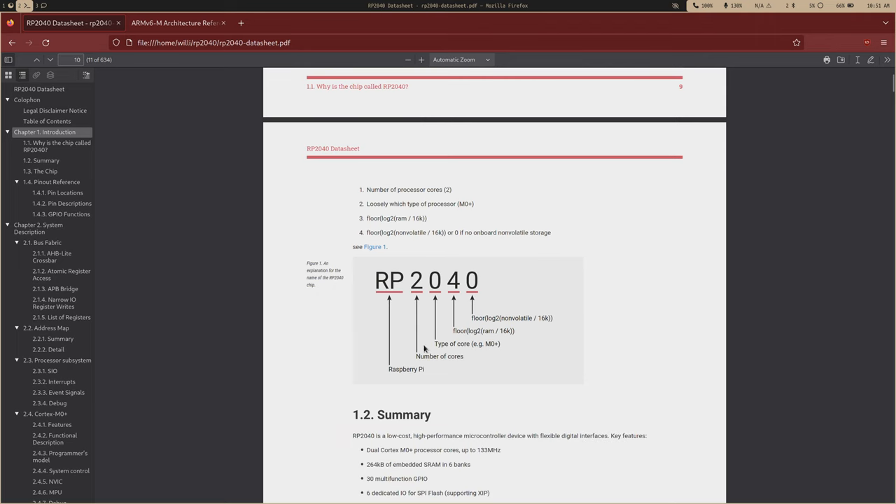
scroll("down", 3)
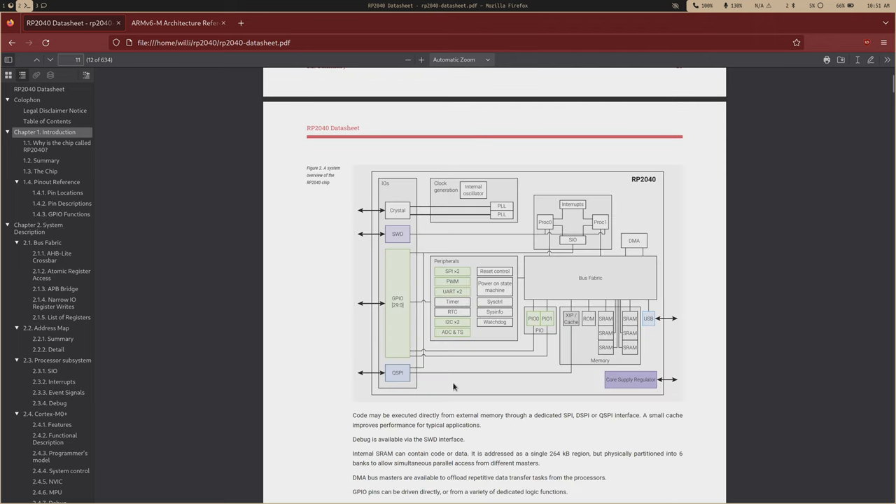
scroll("down", 3)
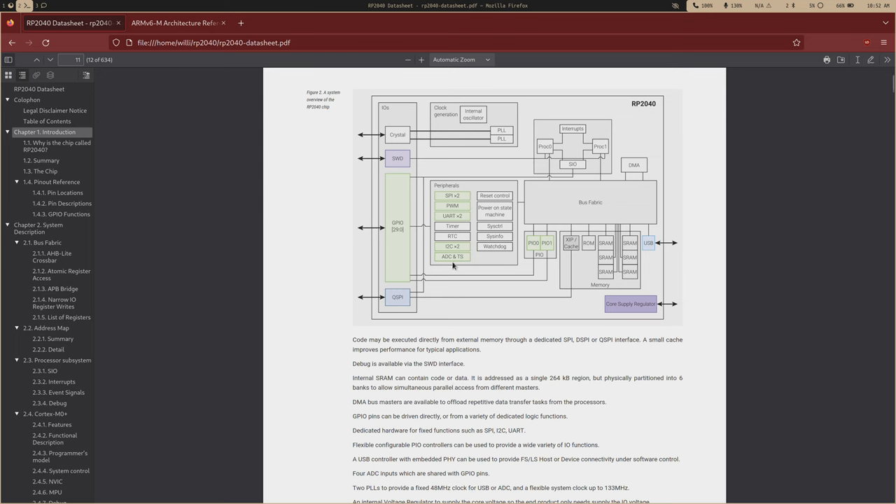
mouse_move(538, 208)
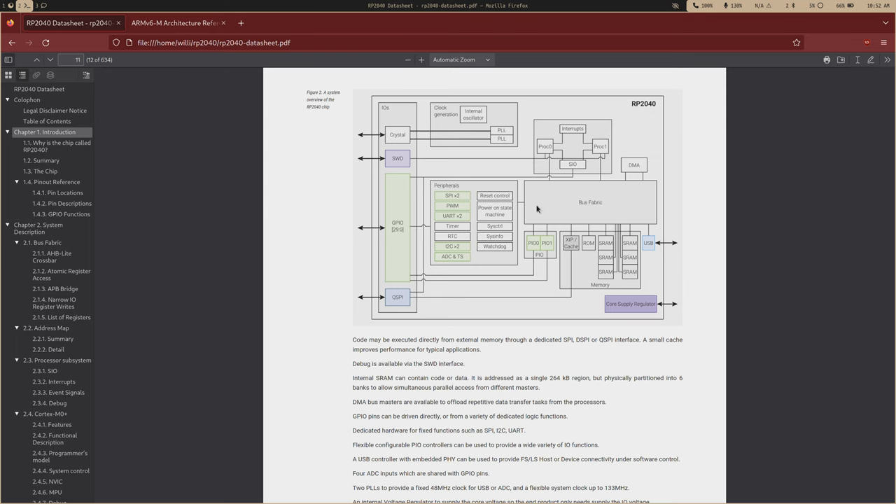
mouse_move(506, 203)
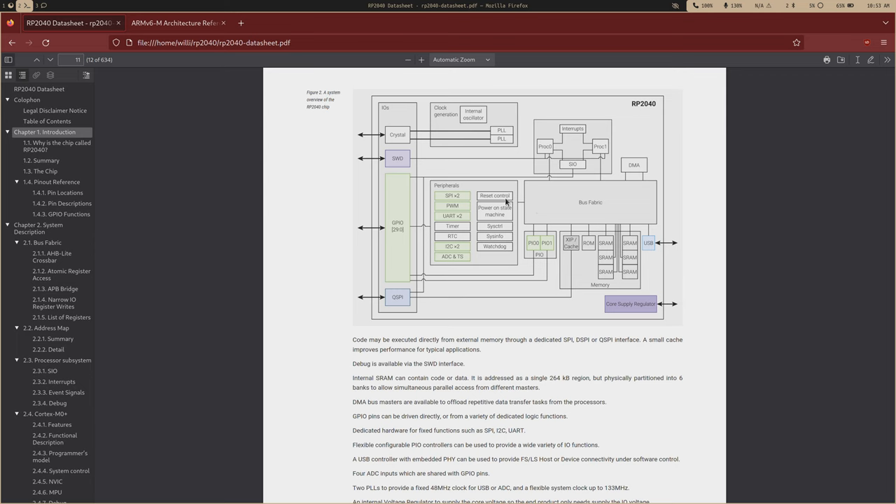
mouse_move(580, 144)
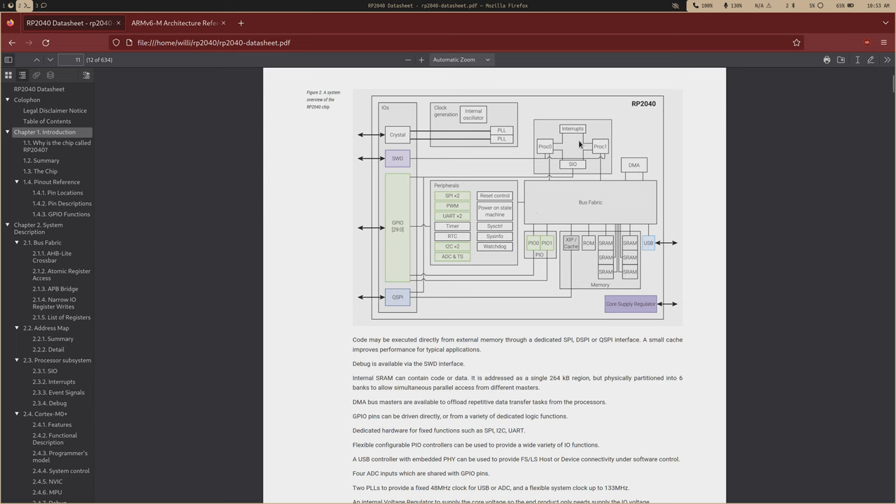
mouse_move(579, 142)
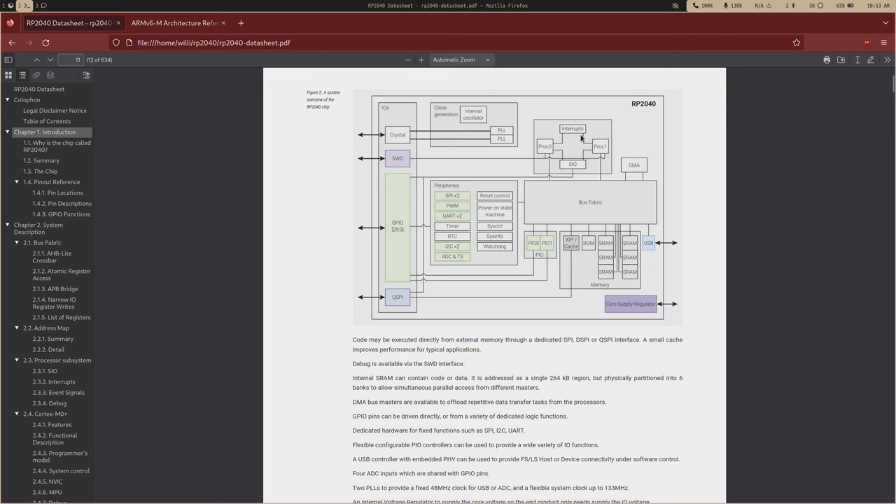
mouse_move(596, 146)
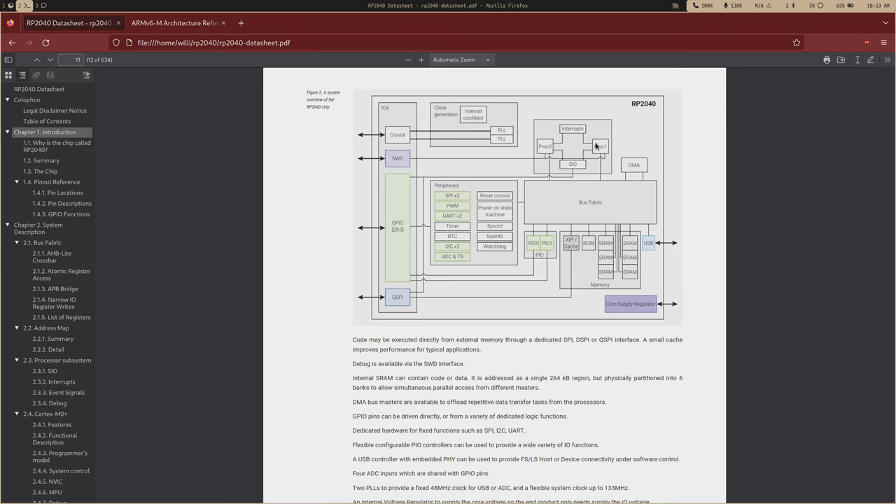
mouse_move(557, 209)
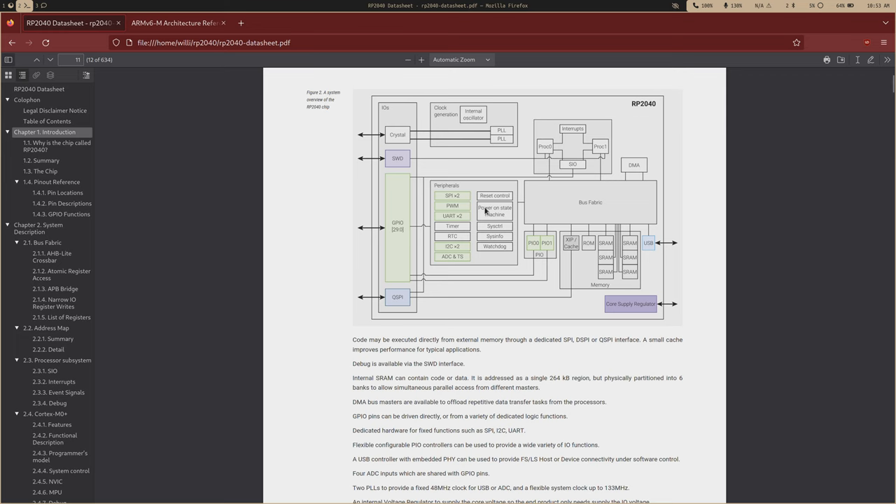
mouse_move(485, 214)
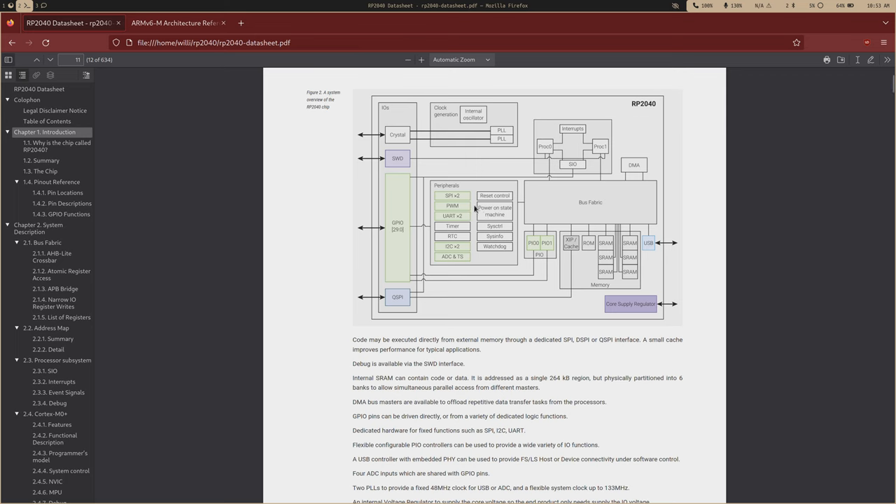
mouse_move(448, 210)
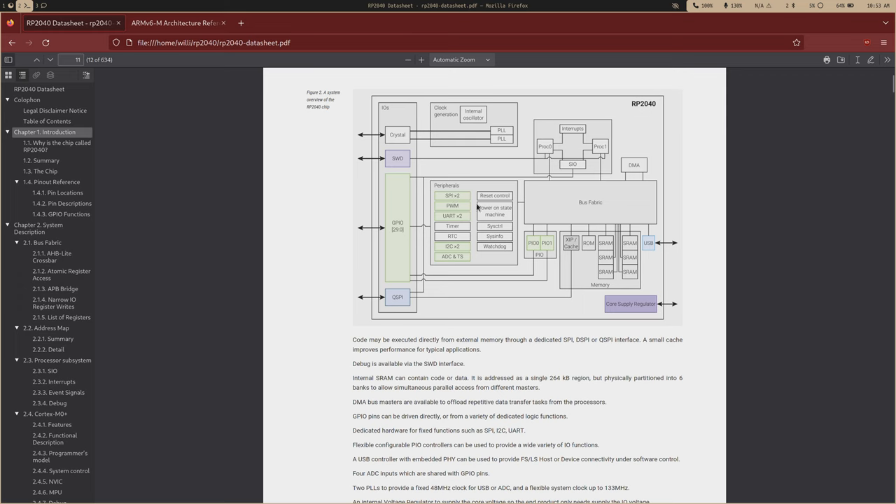
mouse_move(476, 258)
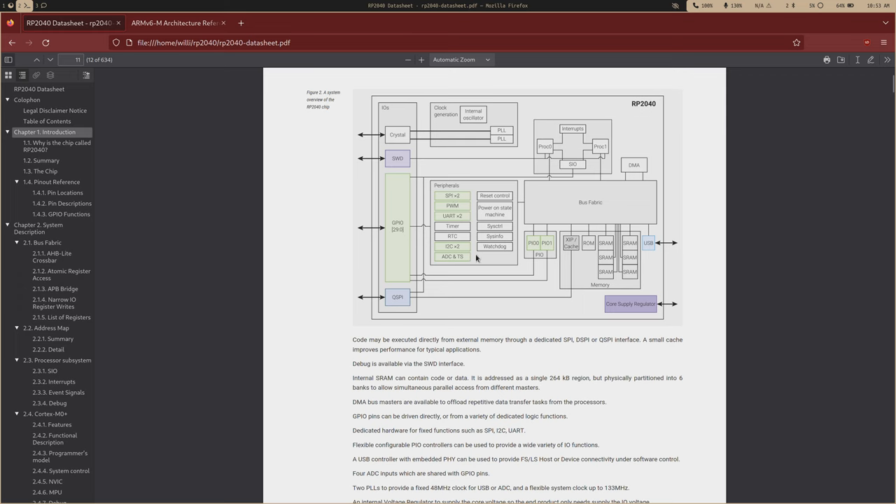
mouse_move(462, 263)
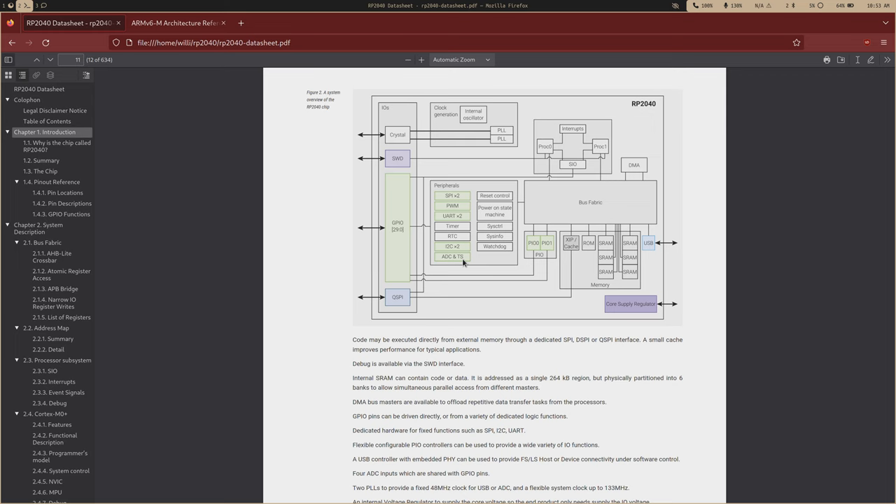
mouse_move(588, 258)
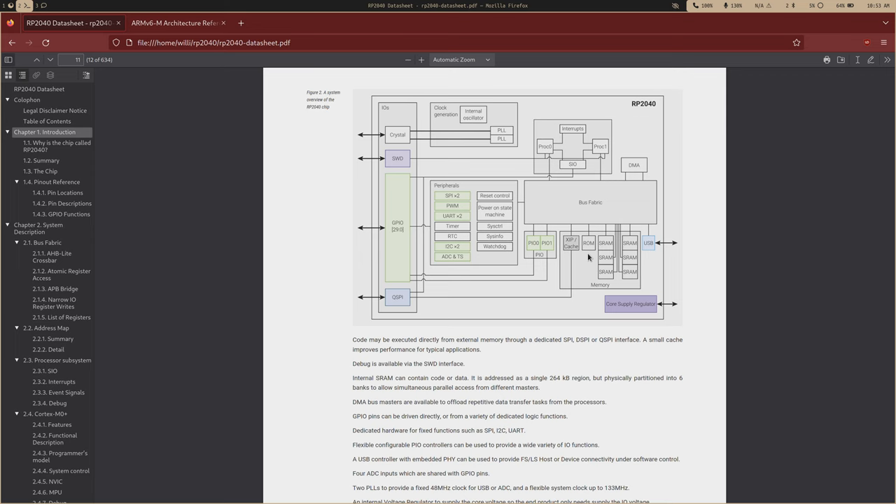
mouse_move(405, 219)
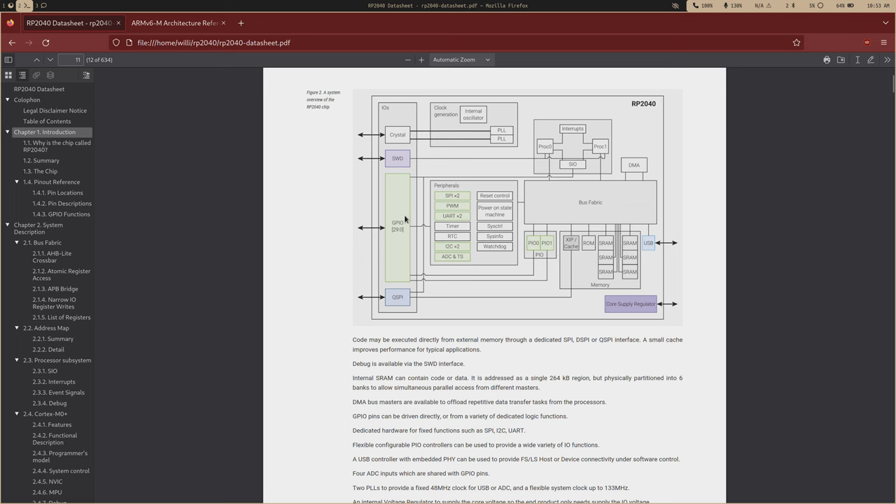
mouse_move(403, 239)
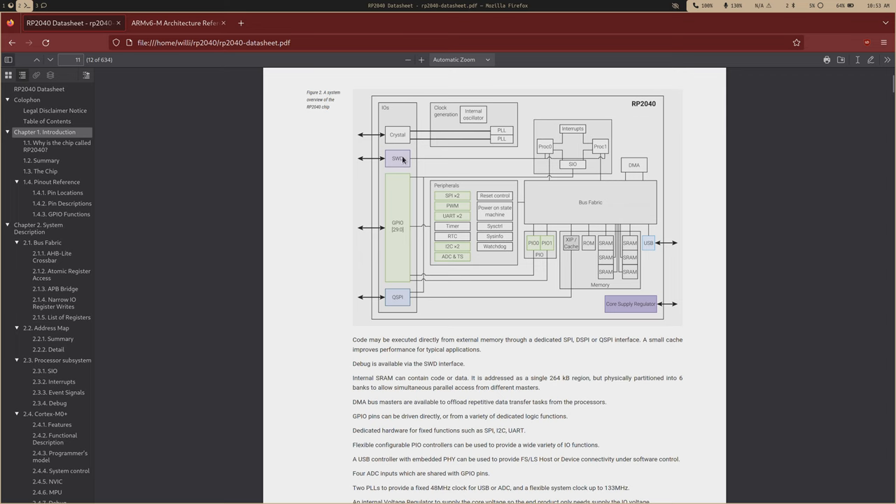
mouse_move(406, 233)
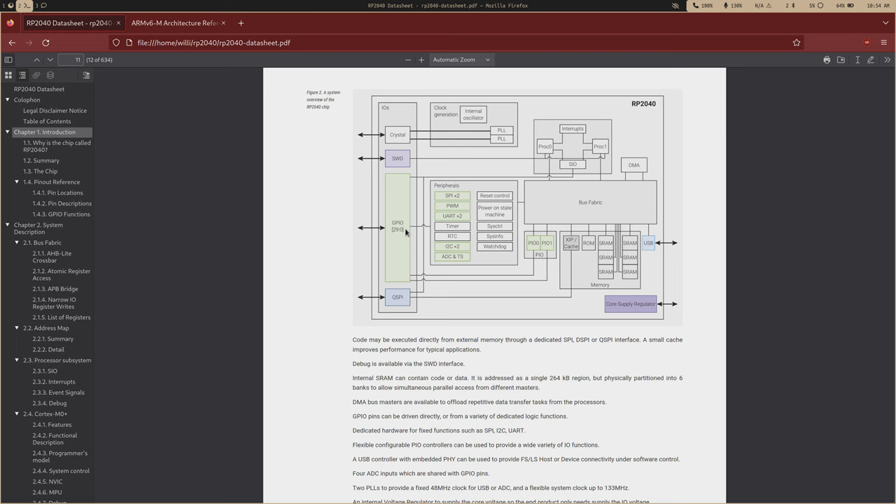
mouse_move(395, 295)
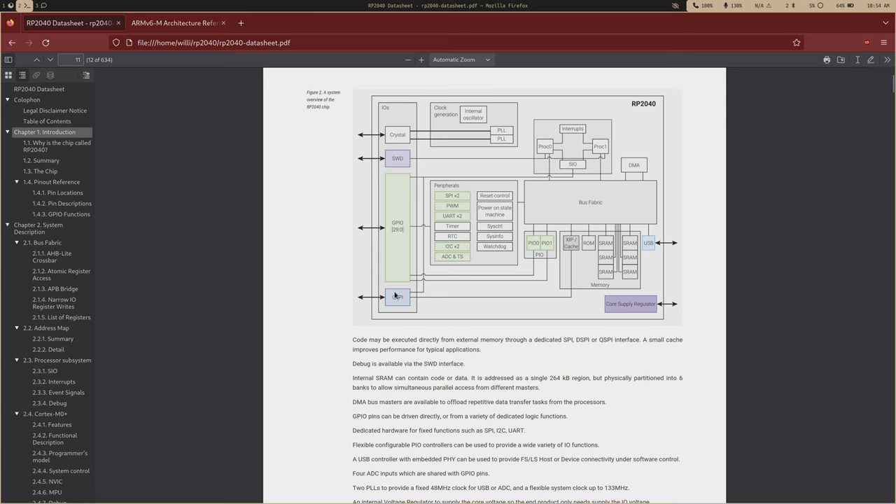
mouse_move(357, 286)
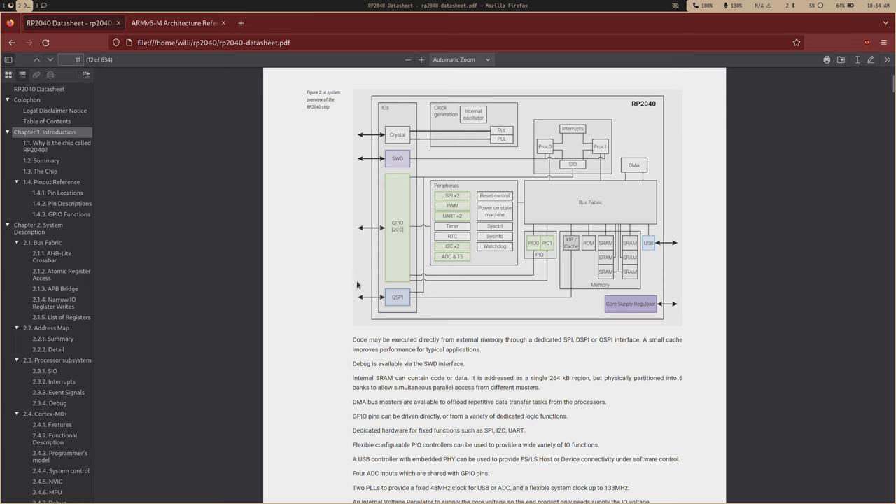
mouse_move(409, 137)
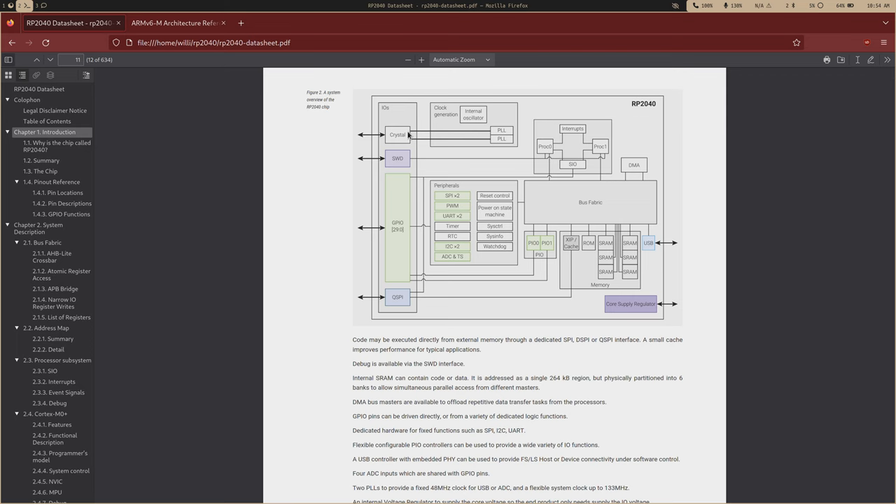
mouse_move(502, 218)
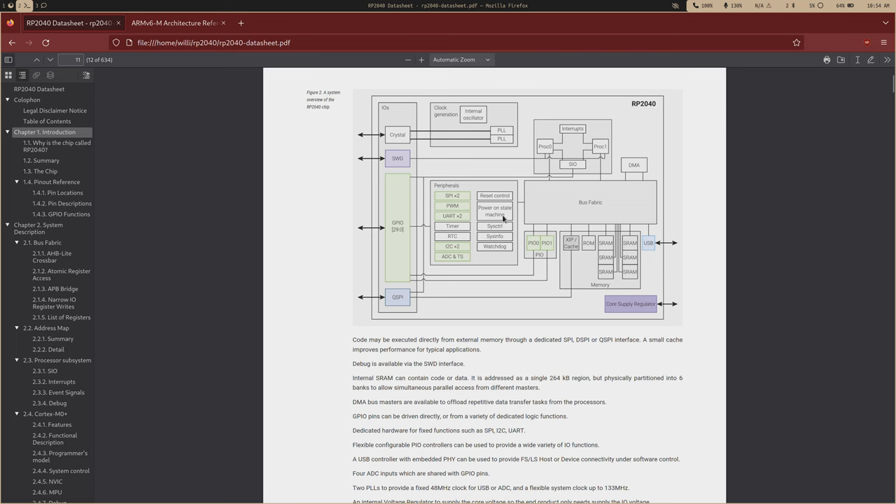
mouse_move(501, 260)
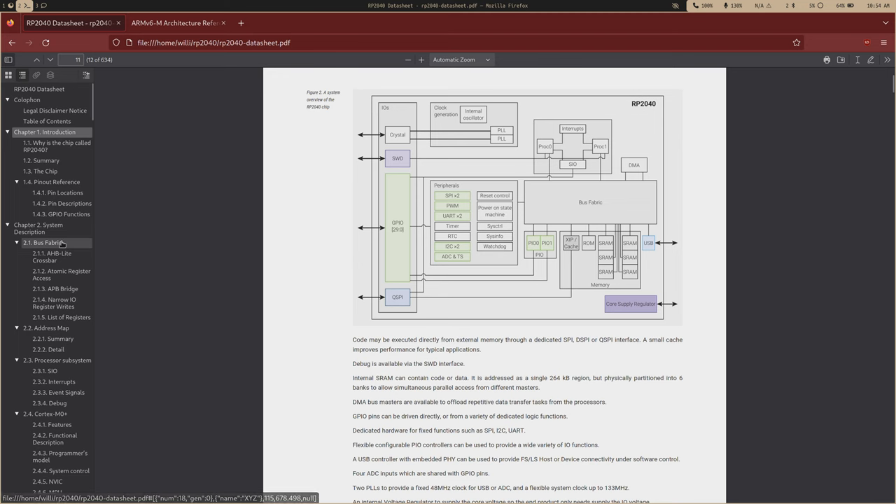
- Jump via the outline to section 2.1 Bus Fabric with the AHB-Lite crossbar diagram
left_click(42, 243)
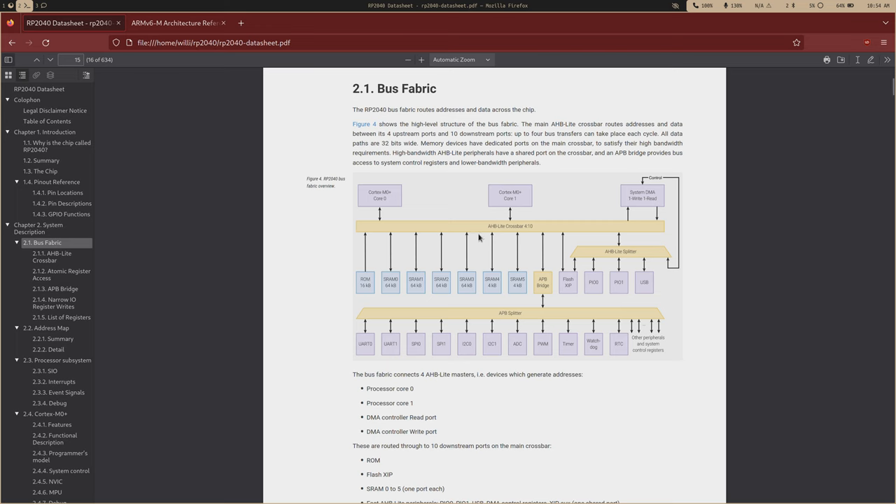
mouse_move(538, 232)
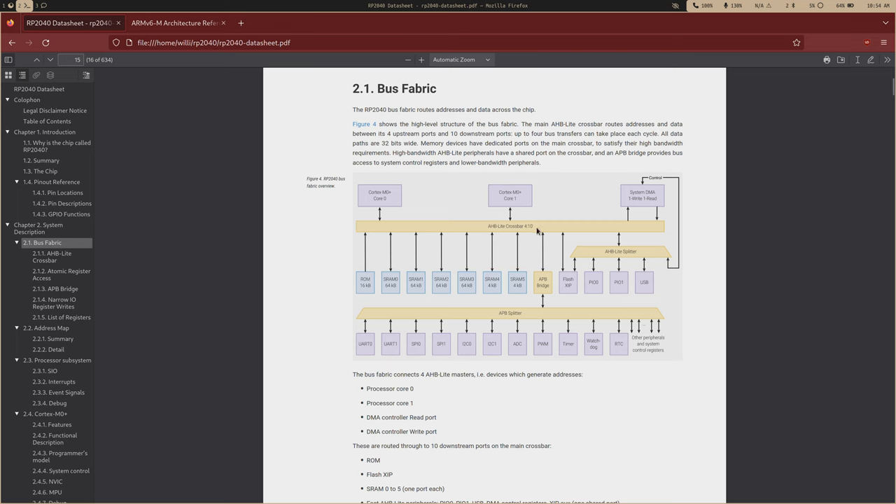
mouse_move(525, 315)
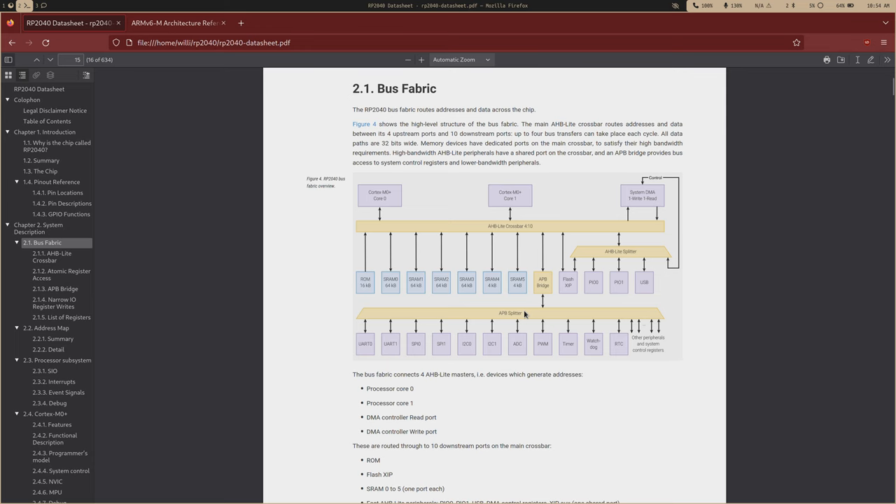
mouse_move(611, 336)
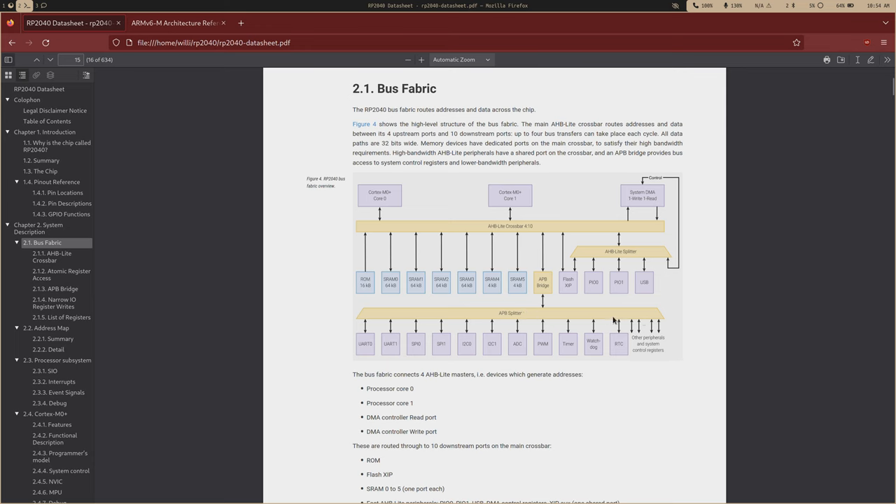
mouse_move(392, 347)
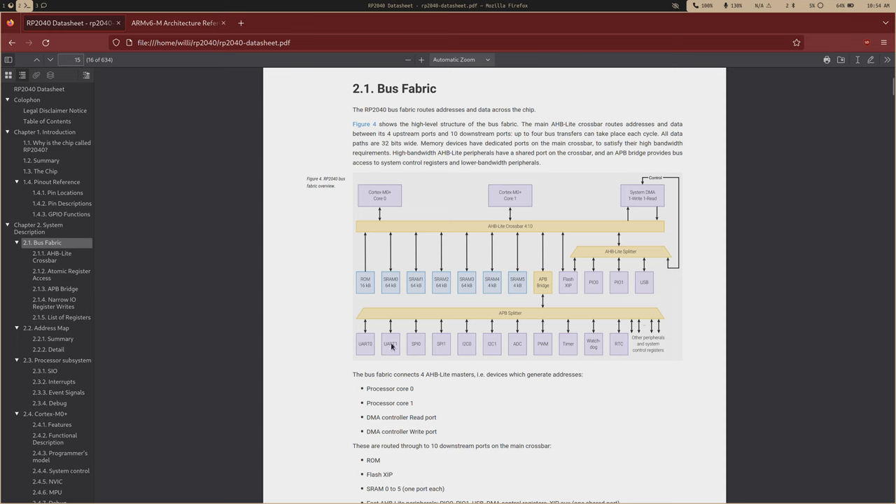
mouse_move(488, 346)
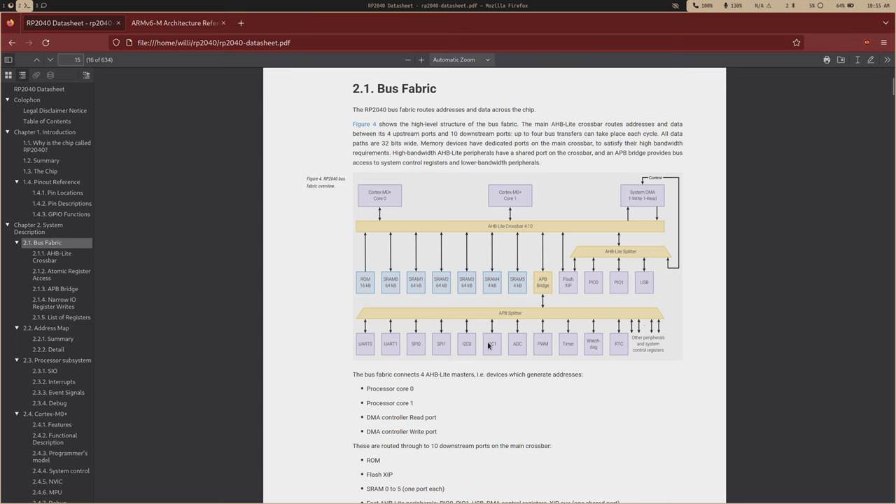
mouse_move(605, 345)
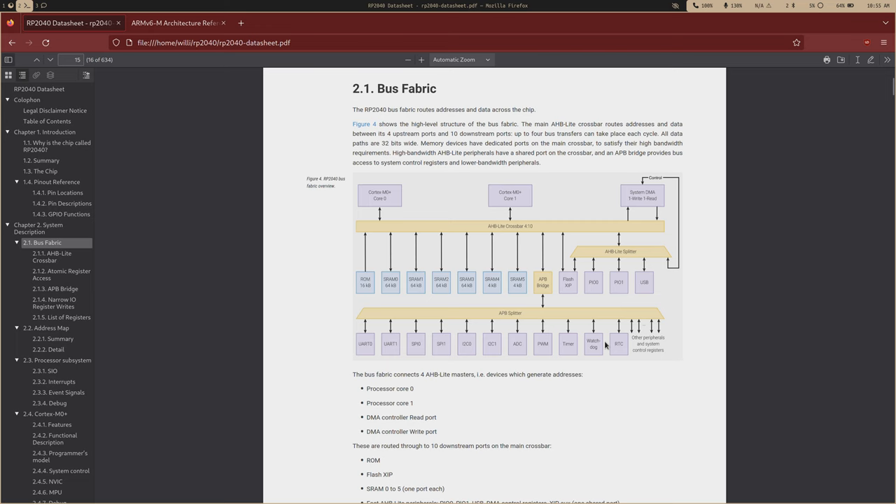
mouse_move(565, 297)
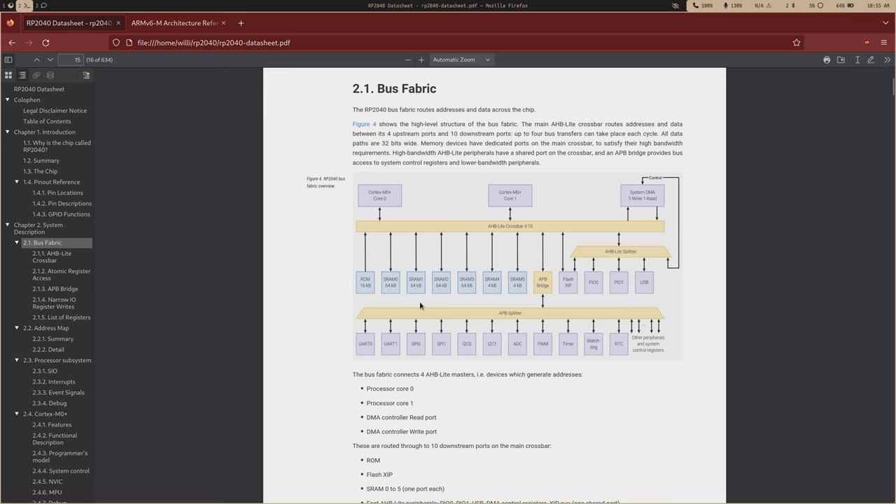
mouse_move(363, 280)
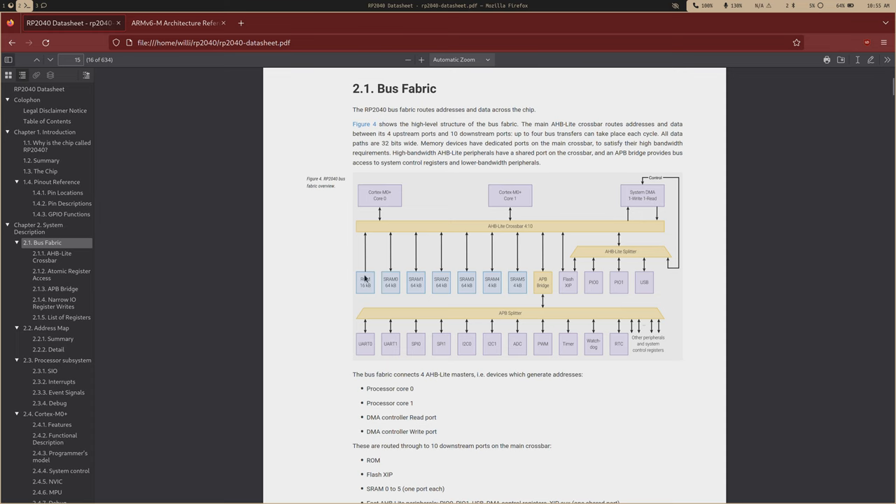
mouse_move(563, 267)
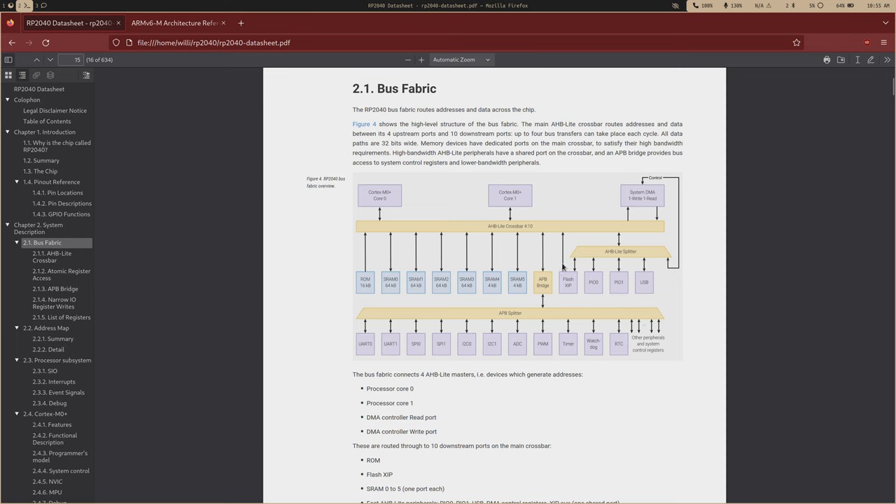
mouse_move(557, 257)
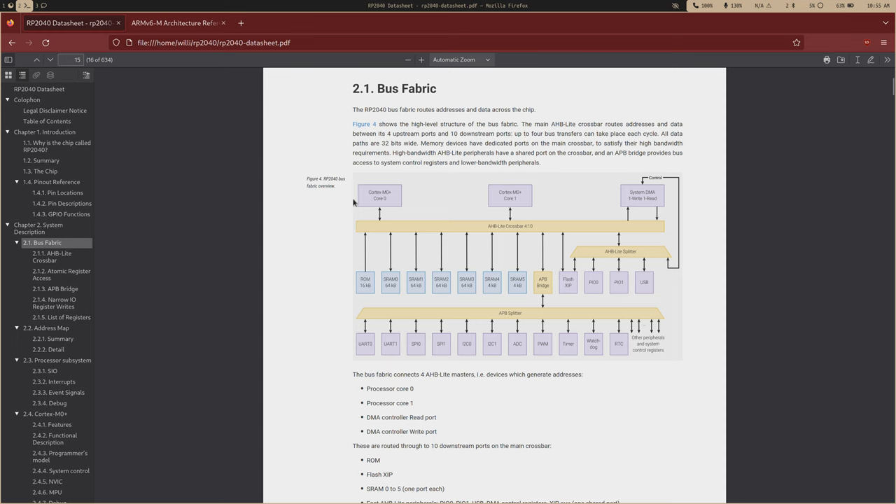
mouse_move(98, 193)
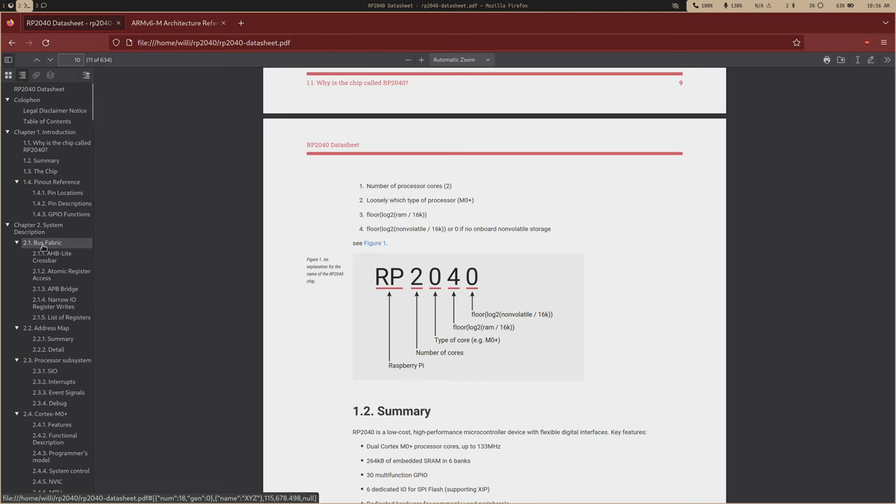
- Return to 2.1 Bus Fabric and read past the performance counters to 2.1.2 Atomic Register Access
left_click(42, 242)
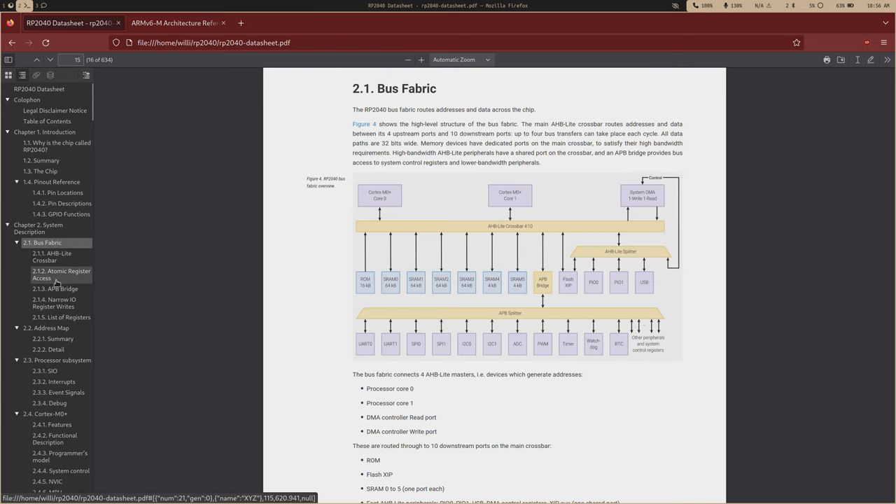
scroll("down", 3)
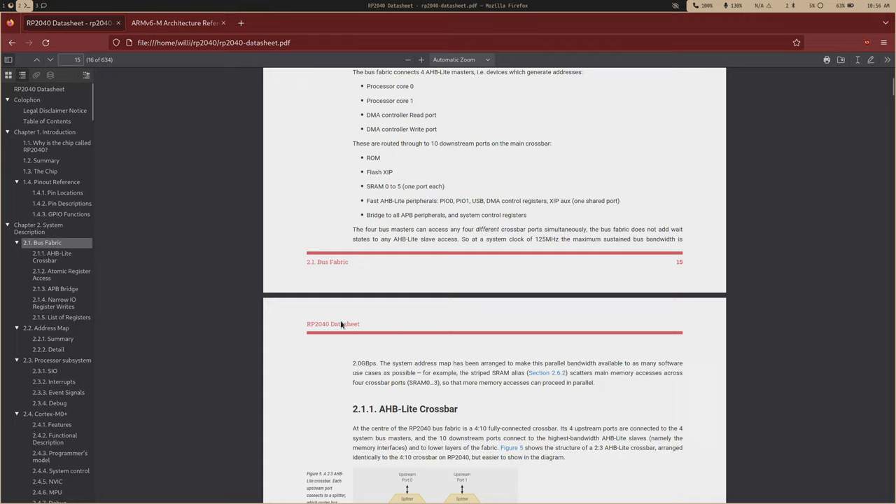
scroll("down", 3)
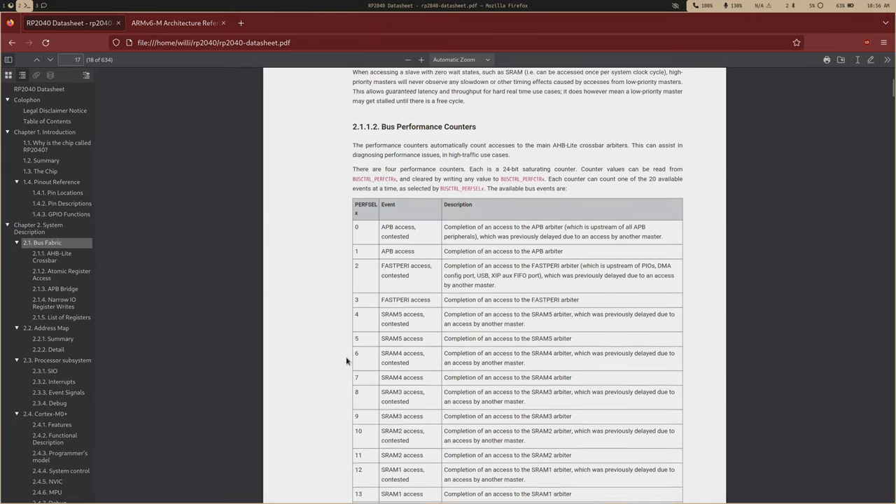
scroll("down", 3)
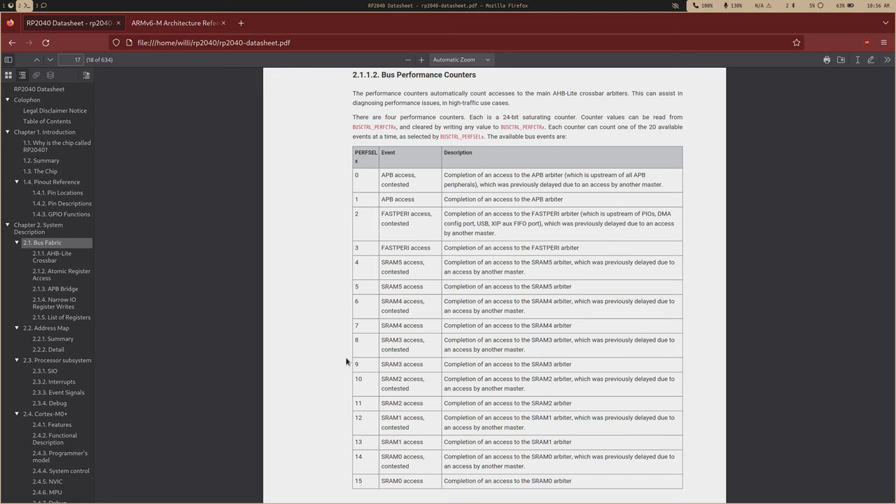
scroll("down", 3)
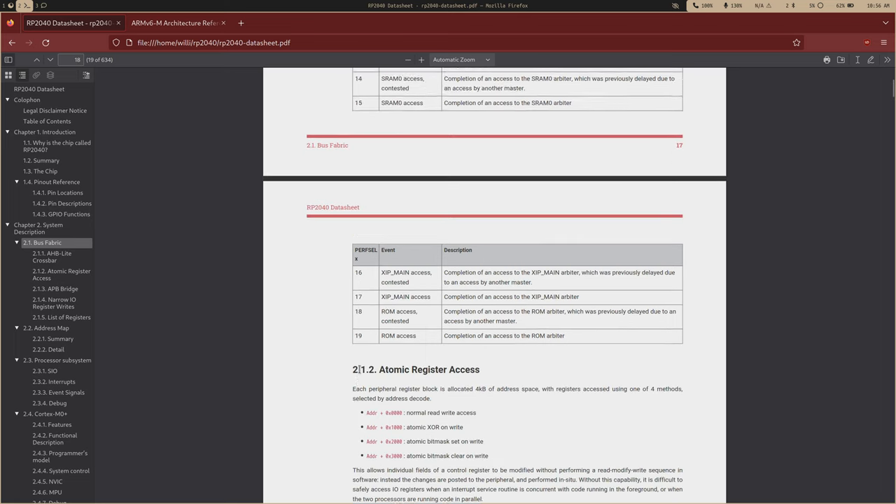
scroll("down", 3)
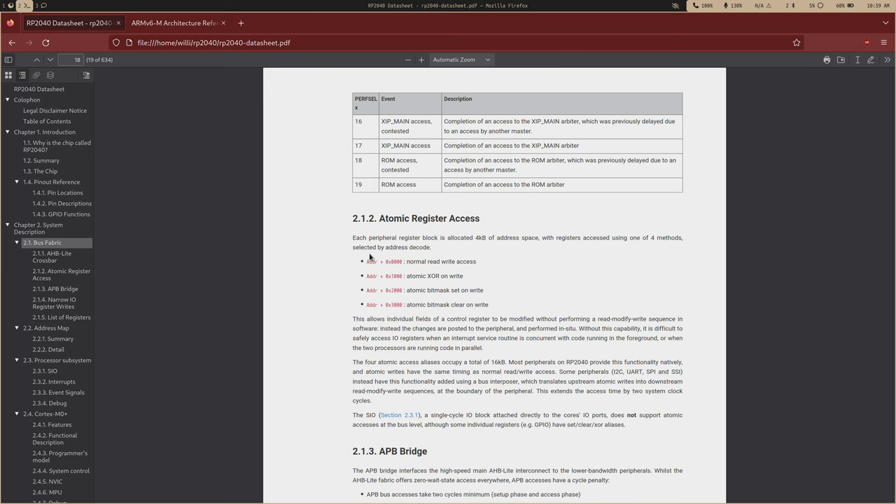
mouse_move(403, 269)
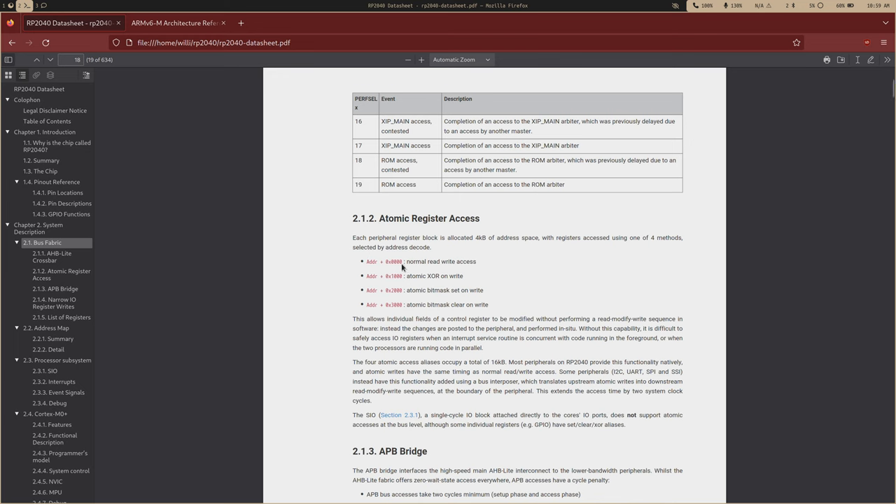
mouse_move(426, 285)
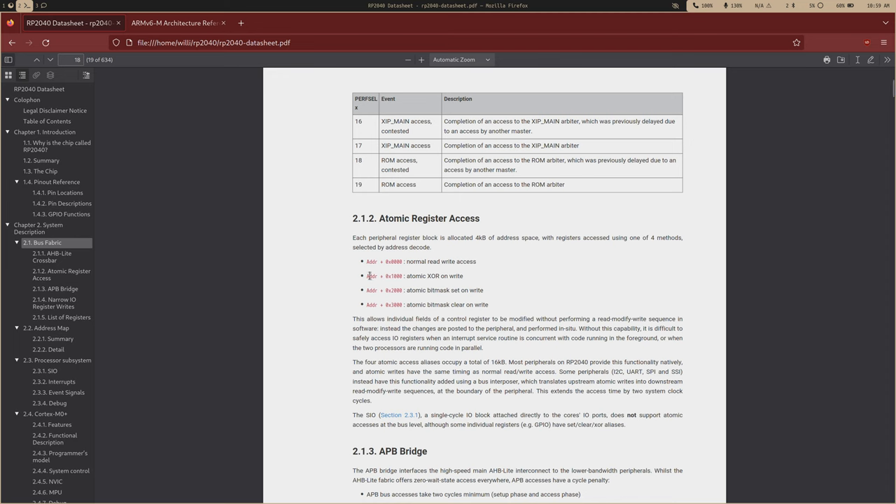
- Select the text describing the four atomic register access methods, then clear the selection
left_click_drag(367, 98, 451, 274)
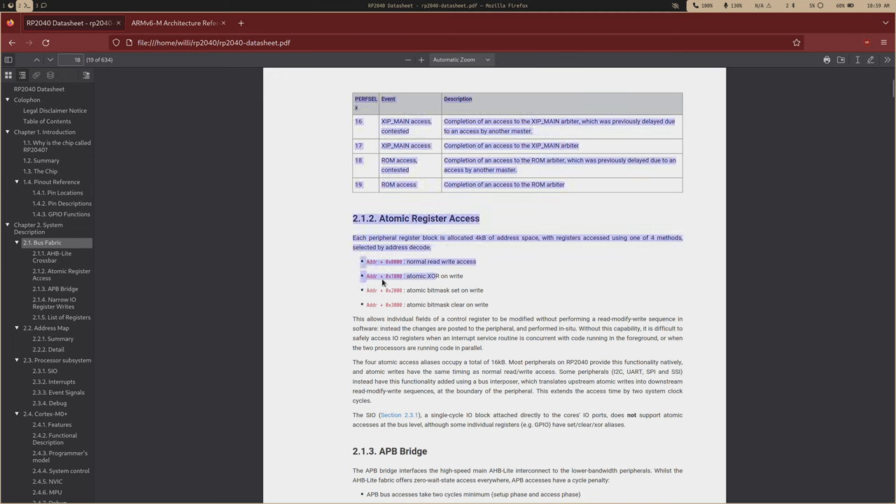
left_click(437, 292)
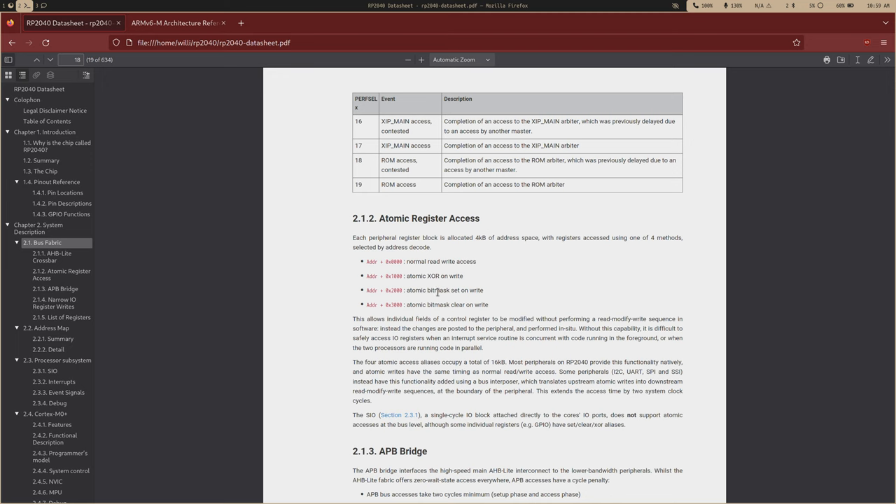
mouse_move(420, 297)
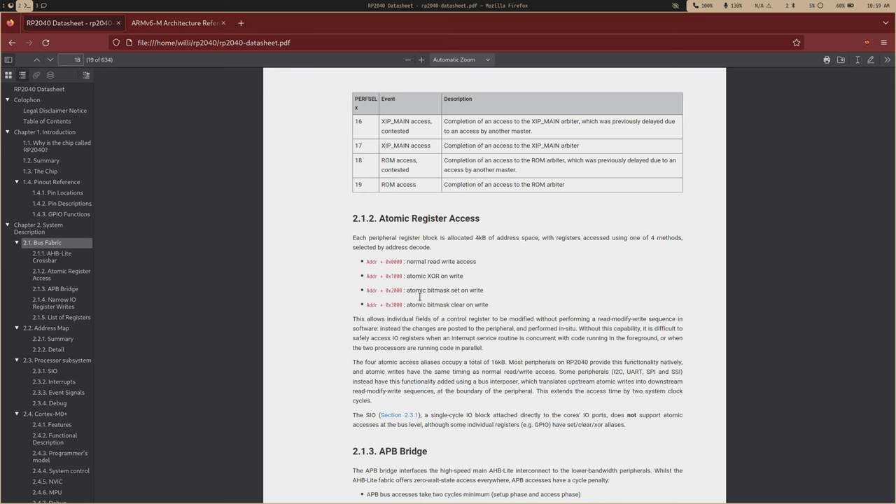
mouse_move(405, 290)
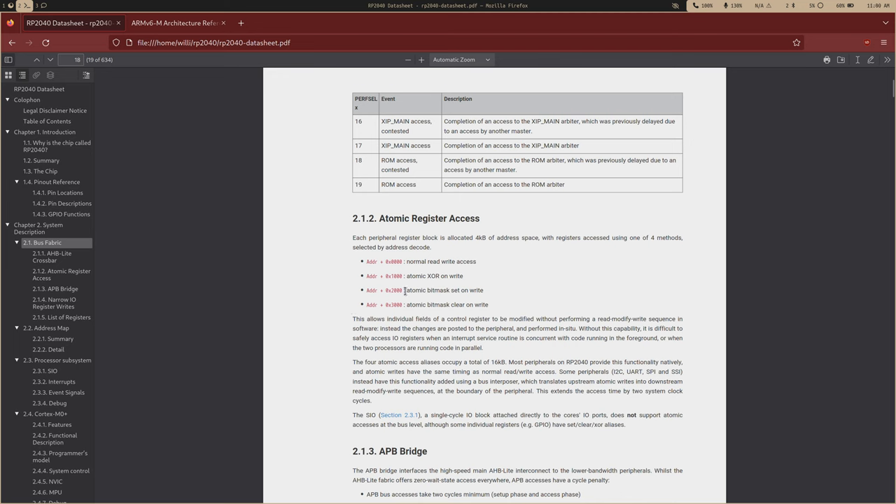
mouse_move(389, 305)
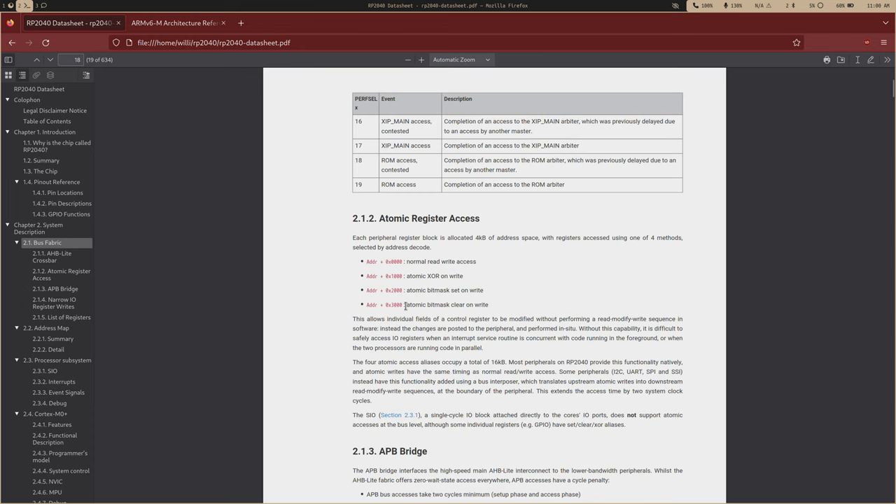
- Scroll to 2.1.5 List of Registers and the BUSCTRL BUS_PRIORITY register bit-field table
scroll("down", 3)
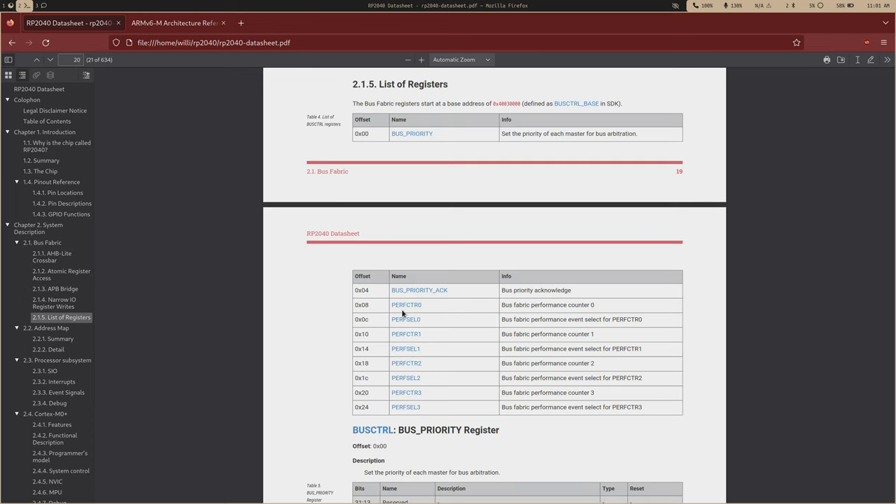
mouse_move(470, 140)
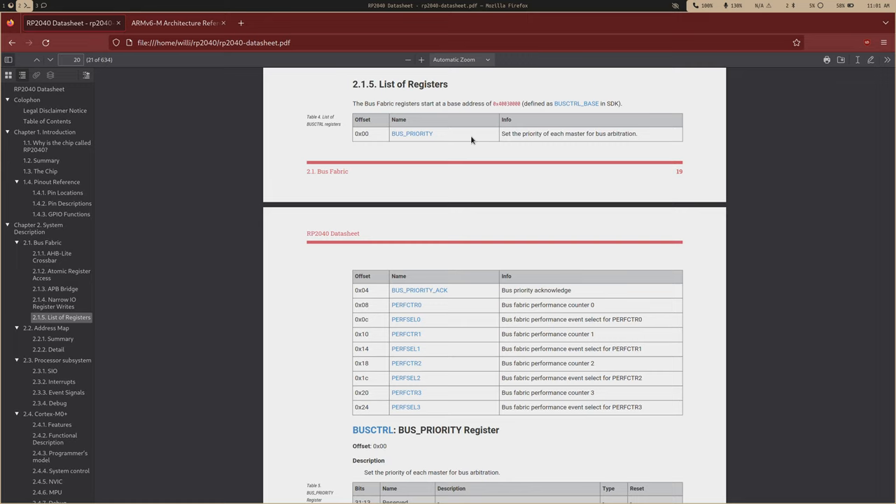
scroll("down", 3)
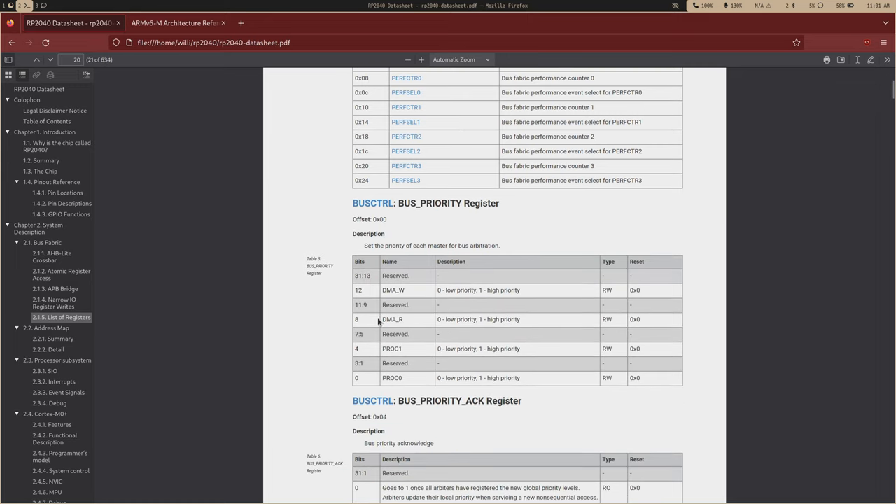
mouse_move(494, 316)
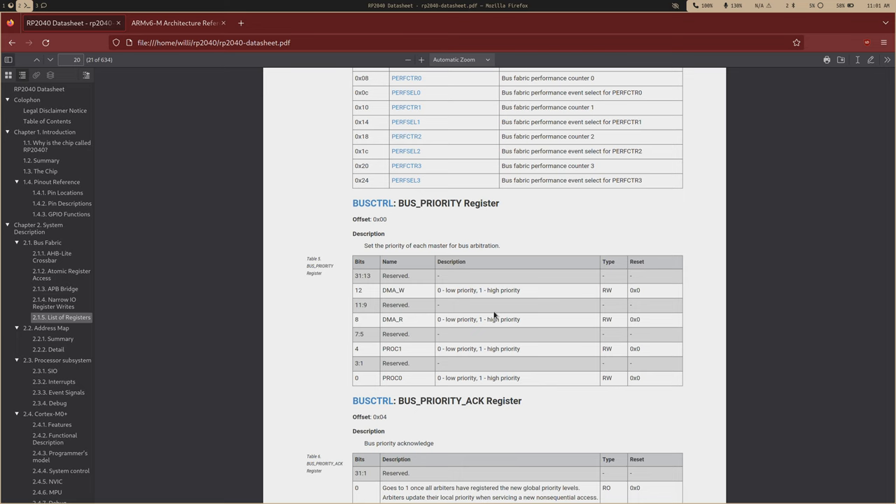
scroll("up", 3)
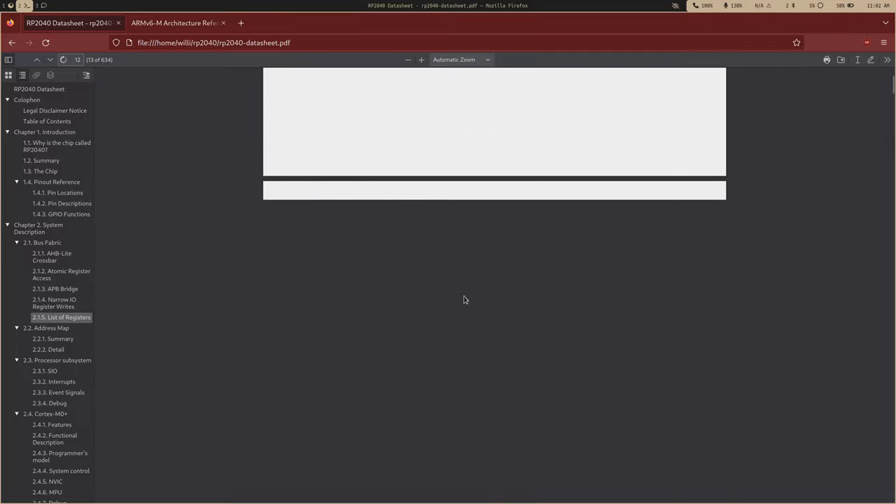
- Scroll to section 2.2 Address Map showing ROM, XIP and SRAM base addresses
scroll("down", 3)
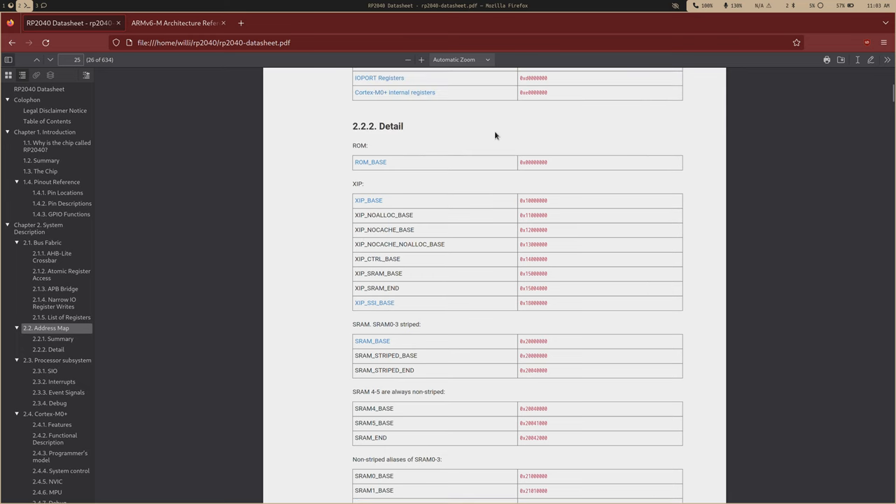
mouse_move(501, 165)
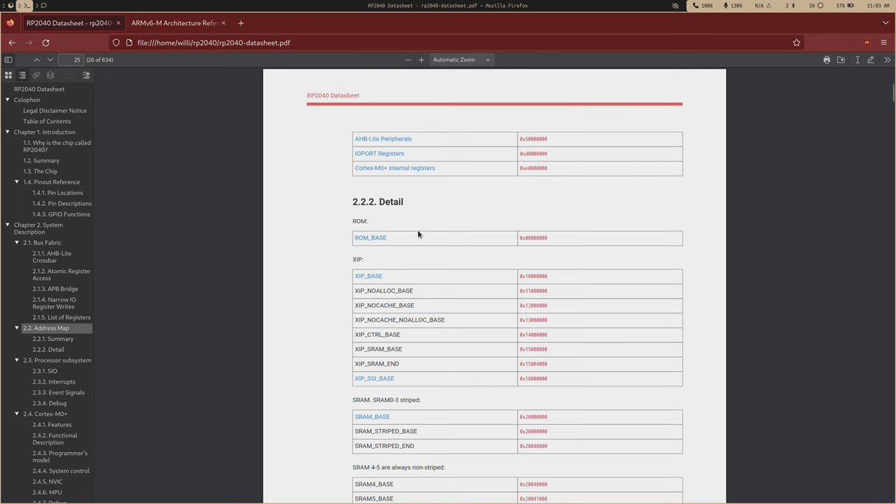
mouse_move(523, 285)
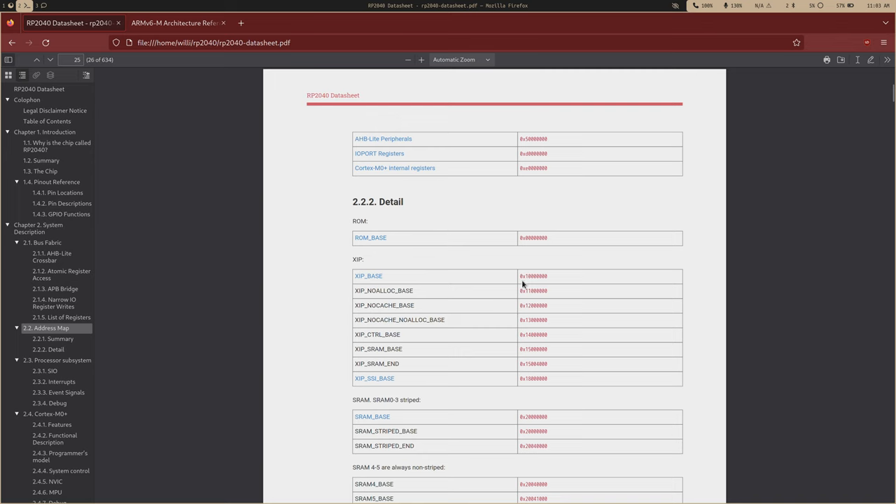
mouse_move(520, 279)
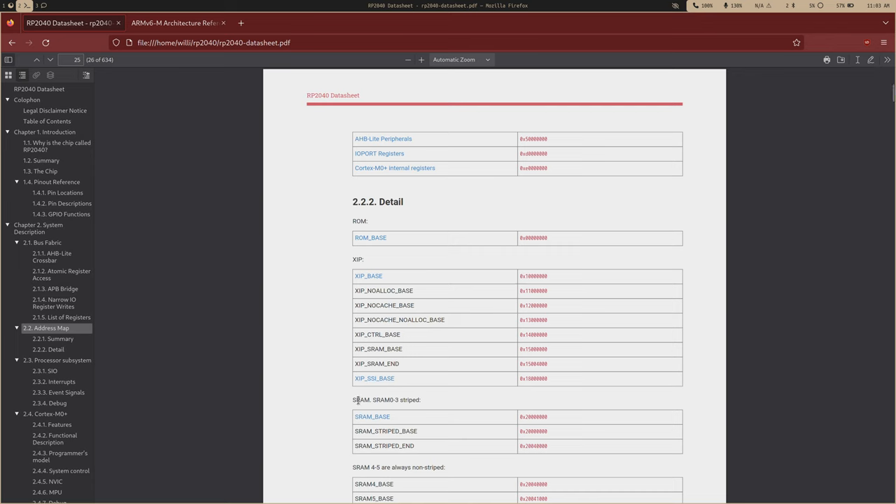
mouse_move(350, 409)
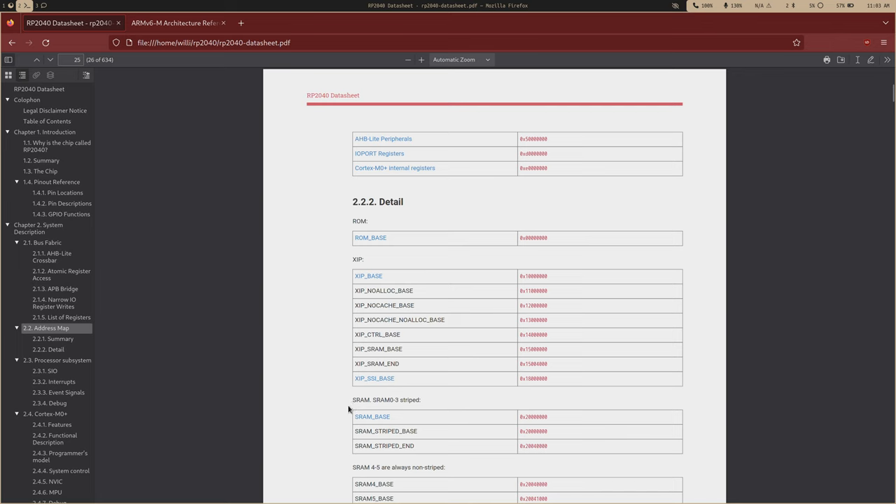
mouse_move(363, 403)
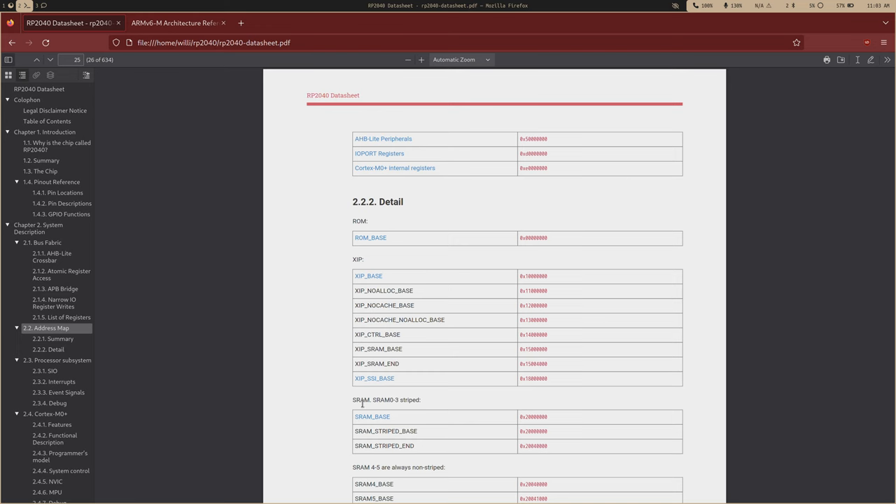
mouse_move(434, 455)
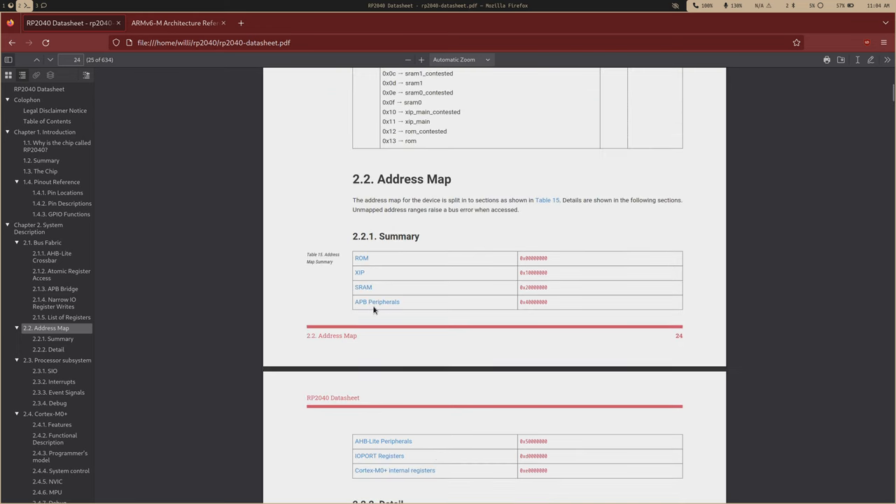
- Read through the APB, AHB-Lite, USB, PIO, SIO and PPB base address tables up to section 2.3
left_click(377, 302)
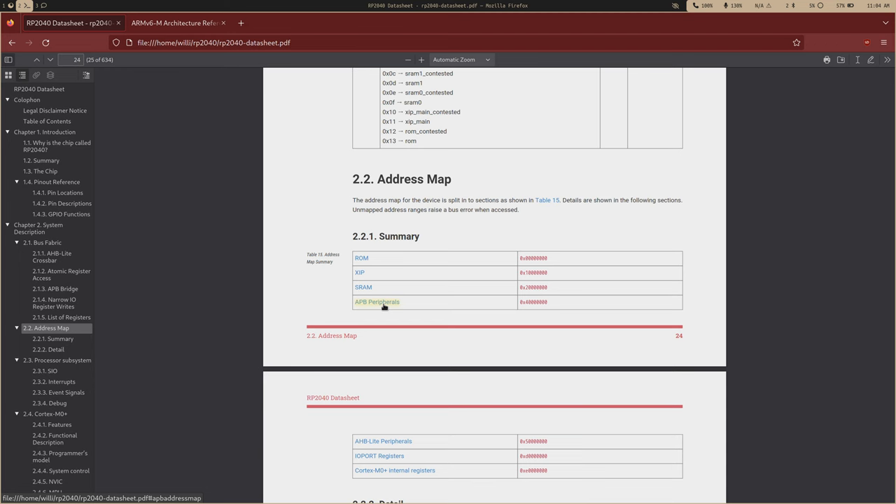
scroll("down", 3)
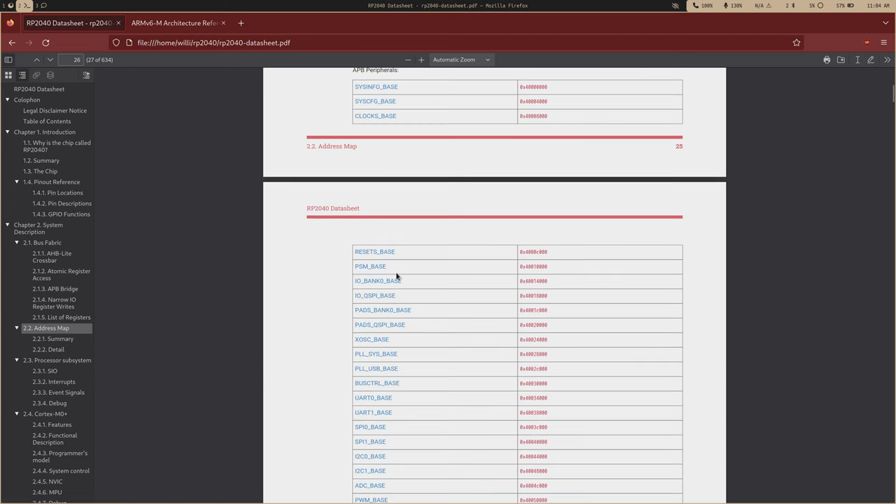
mouse_move(403, 224)
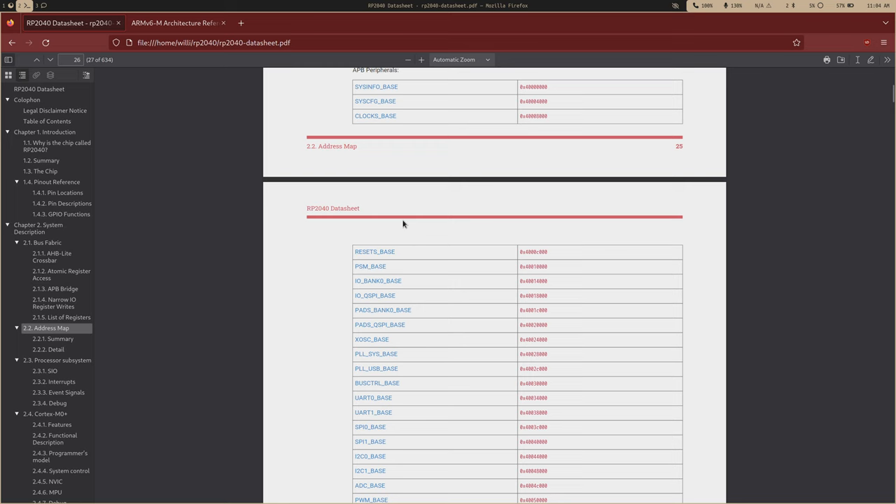
mouse_move(412, 215)
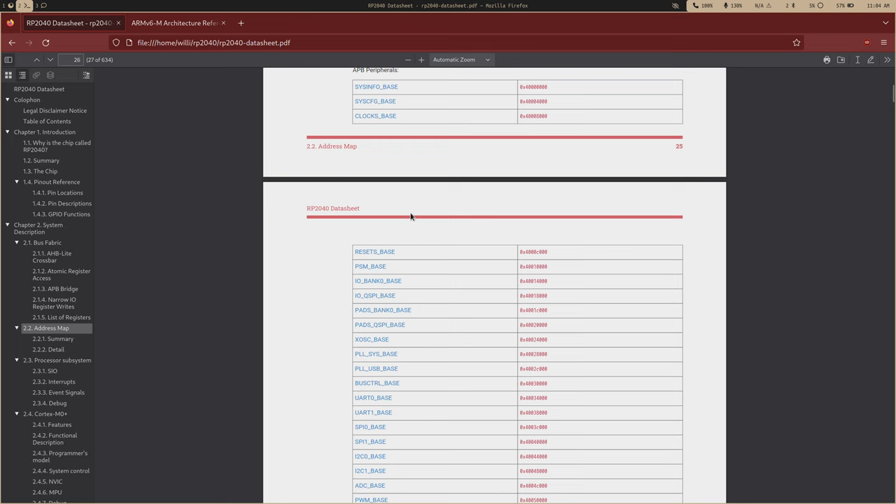
scroll("down", 3)
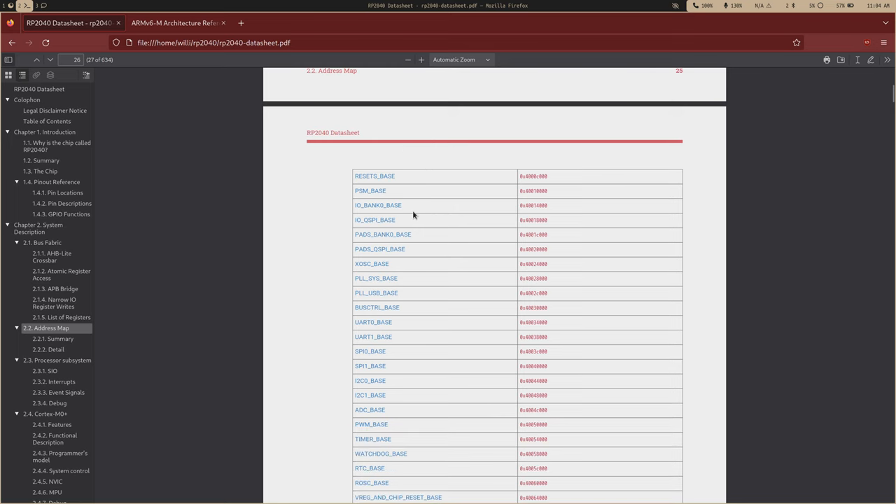
scroll("down", 3)
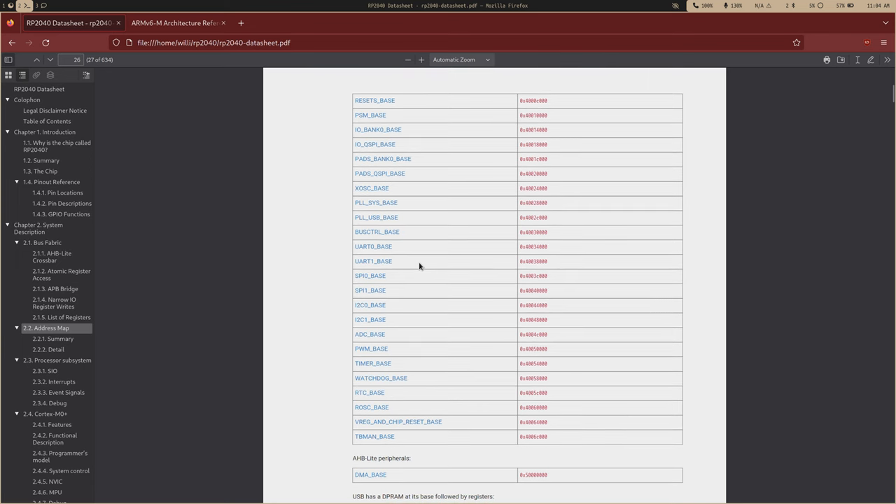
scroll("down", 3)
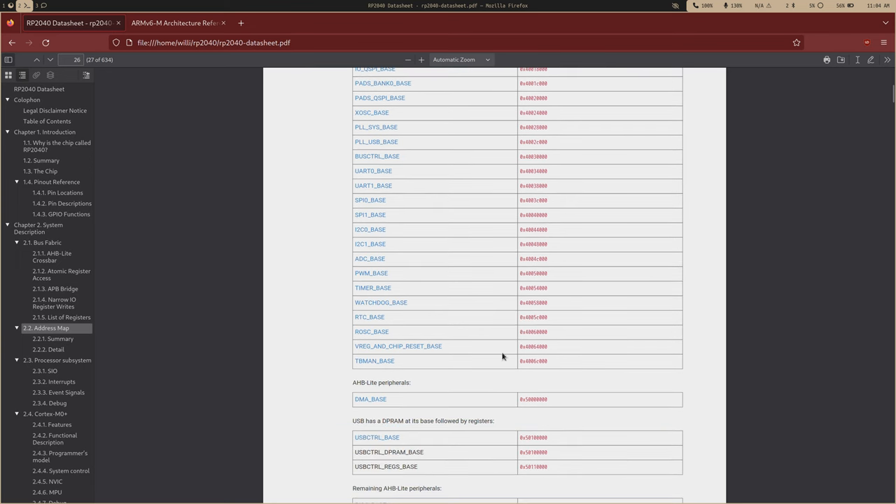
mouse_move(529, 301)
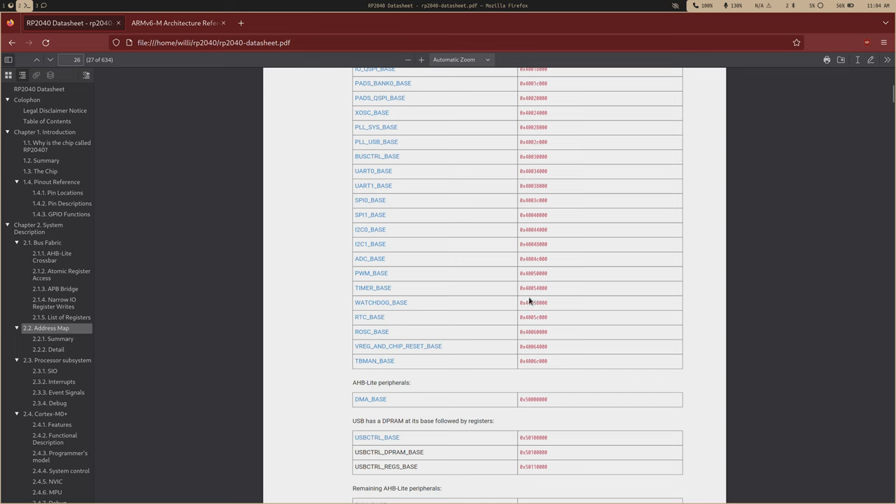
mouse_move(459, 272)
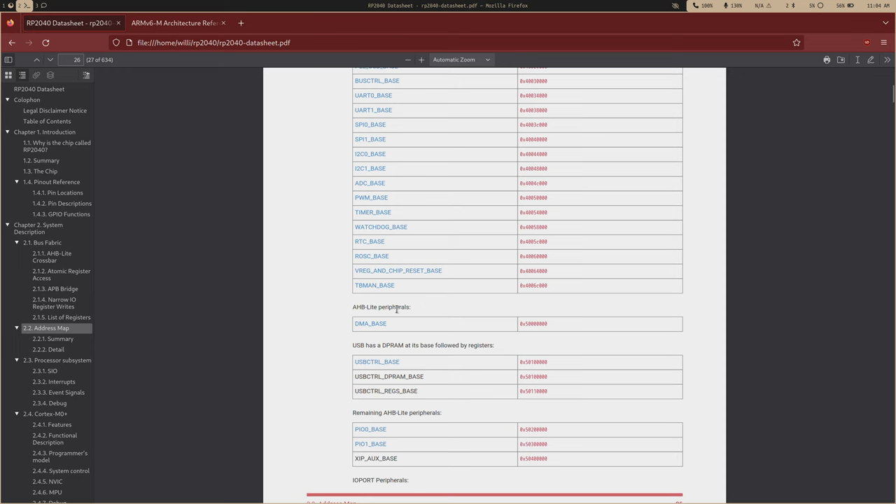
mouse_move(503, 329)
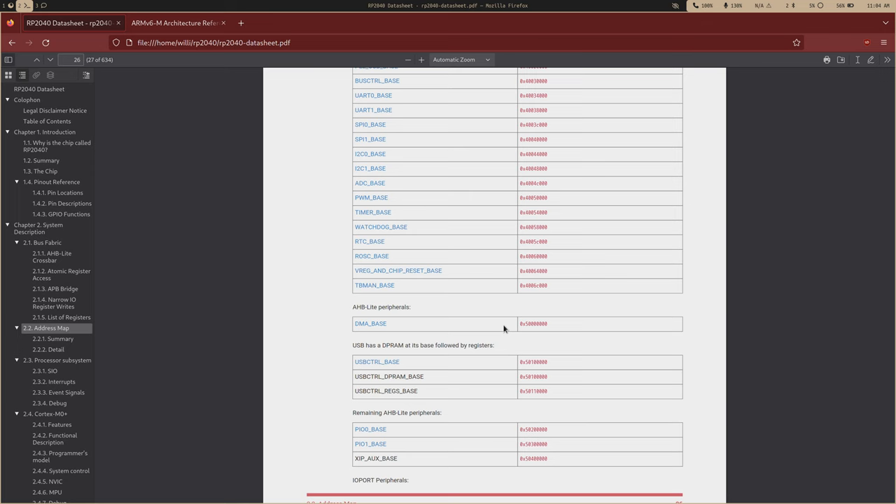
scroll("down", 3)
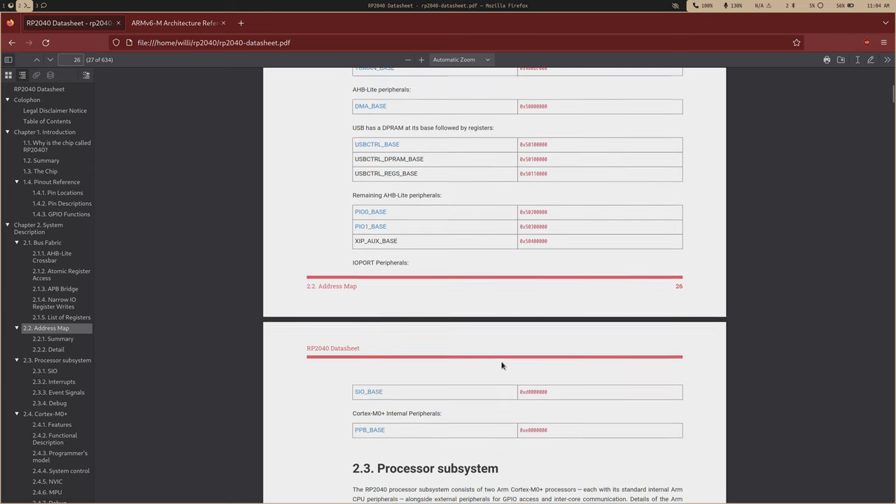
scroll("down", 3)
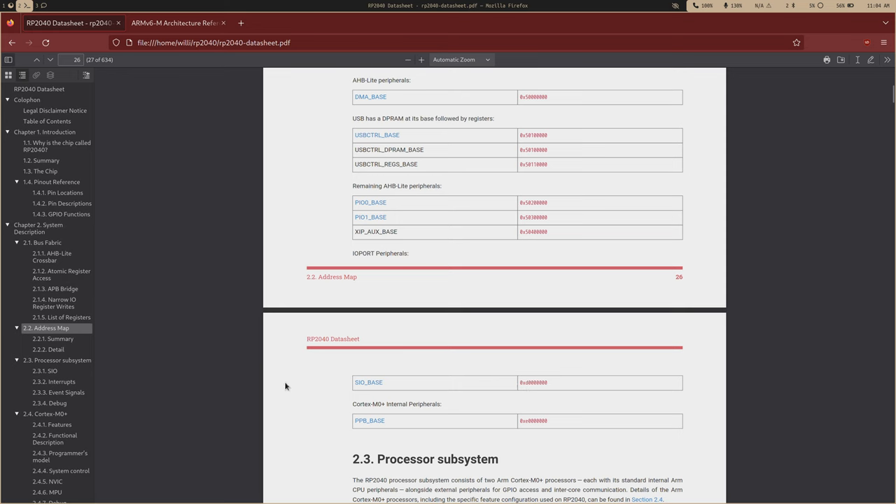
mouse_move(350, 398)
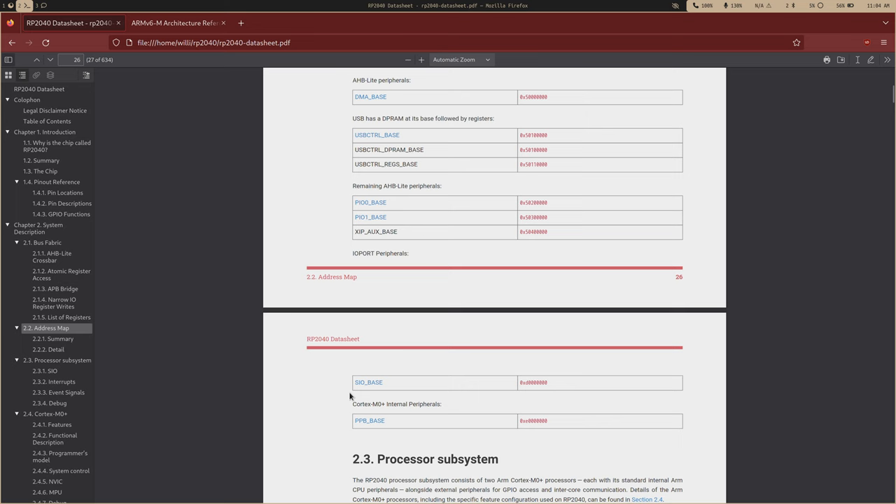
mouse_move(419, 416)
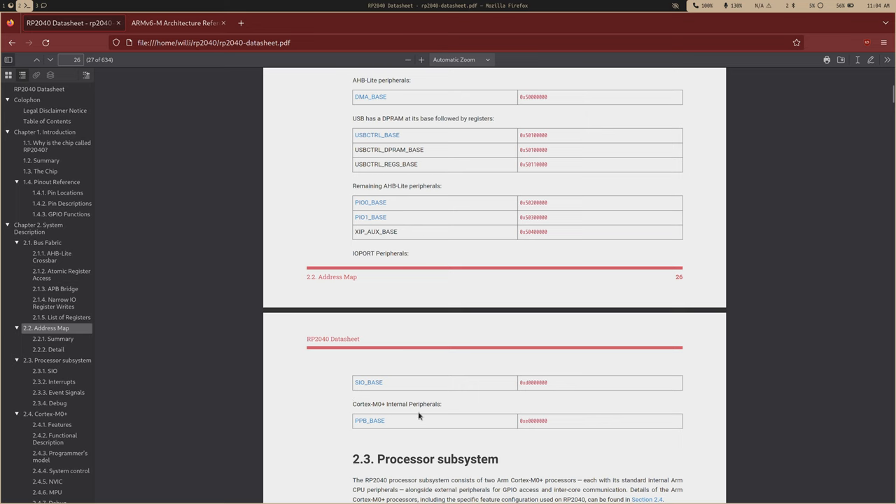
mouse_move(305, 391)
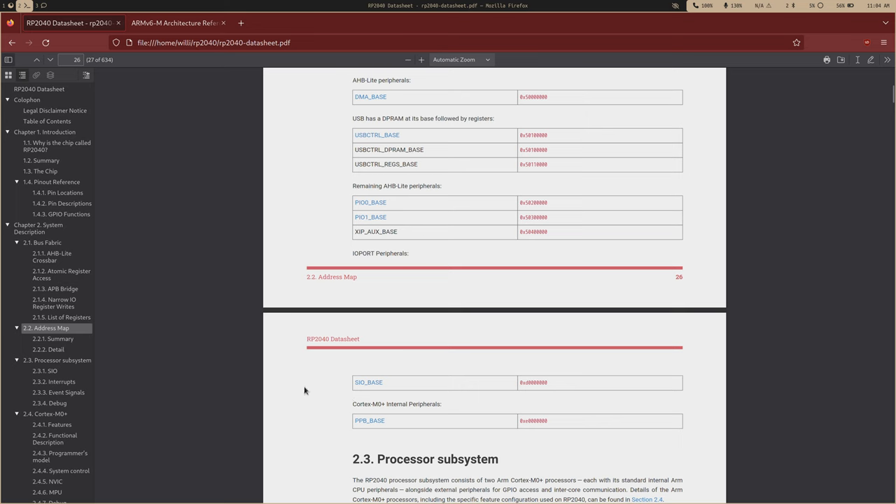
mouse_move(401, 403)
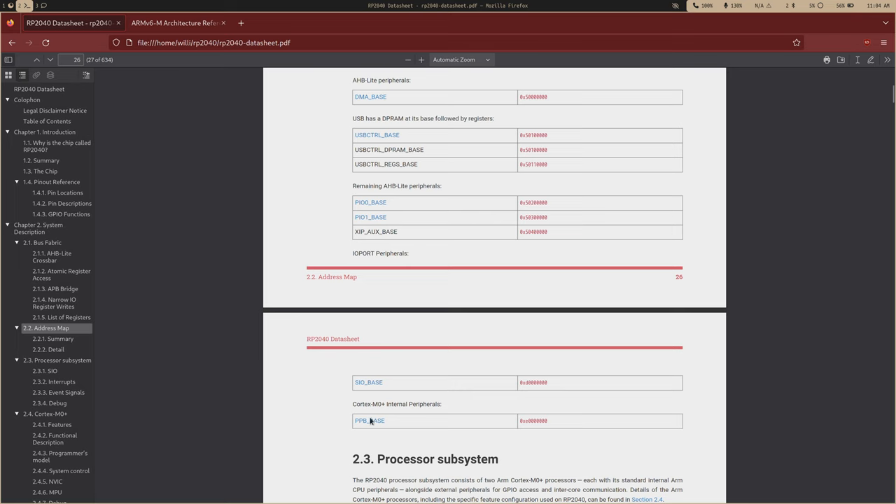
mouse_move(399, 405)
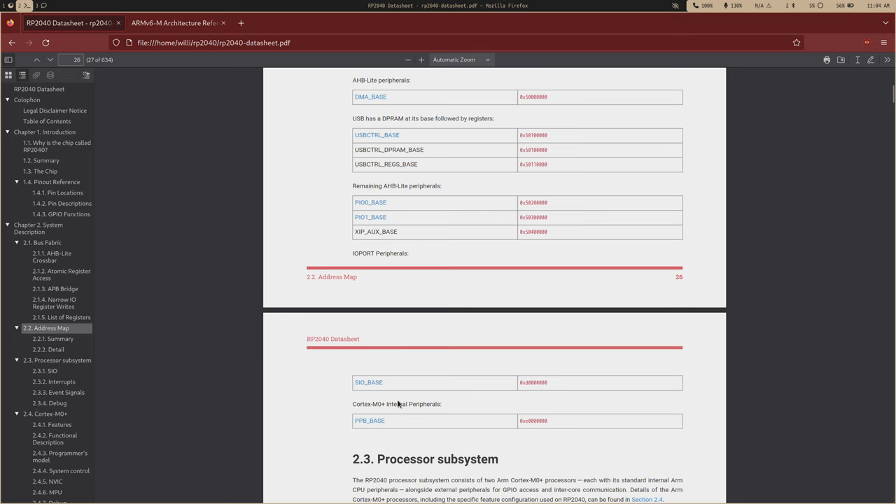
mouse_move(403, 403)
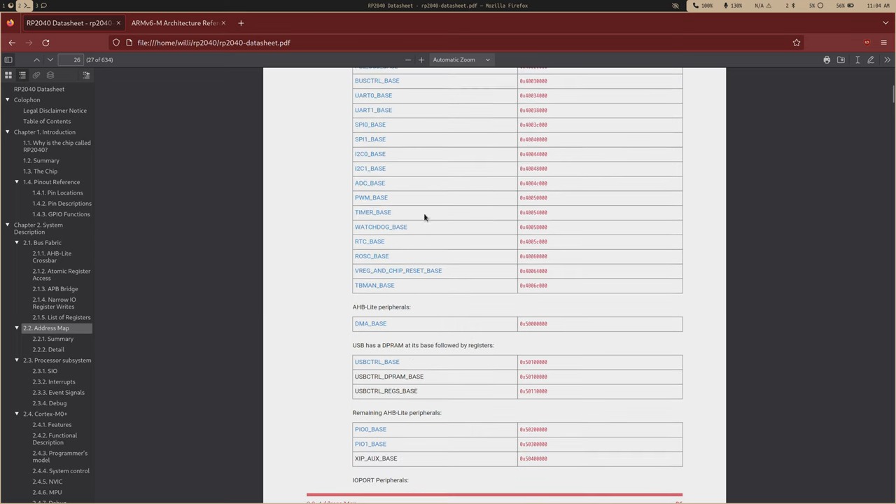
- Scroll back to 2.2.1 Summary, then switch to the ARMv6-M Architecture Reference Manual
scroll("up", 3)
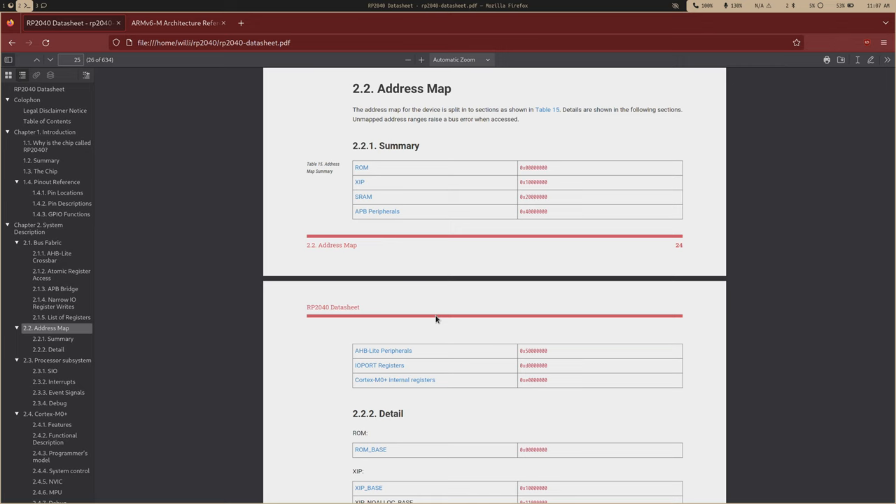
mouse_move(501, 294)
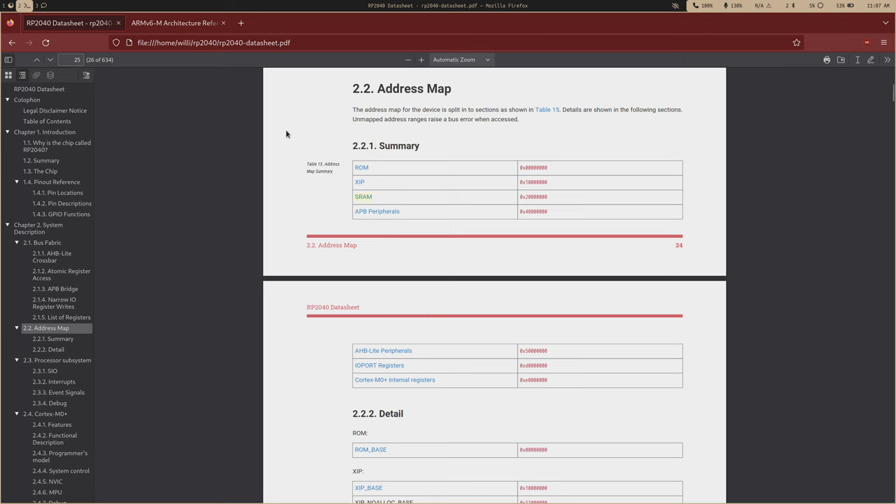
left_click(174, 22)
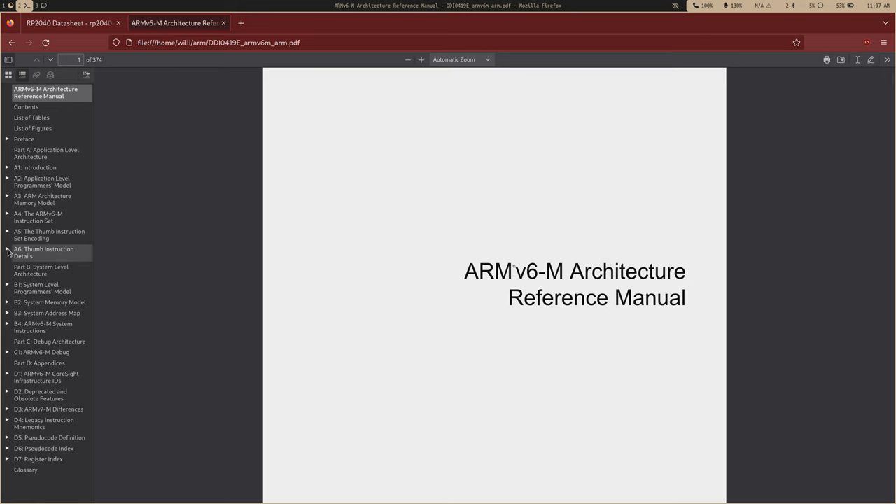
- Navigate the outline through A6 Thumb Instruction Details to A6.7.59 STR (immediate) and read its encodings
left_click(6, 249)
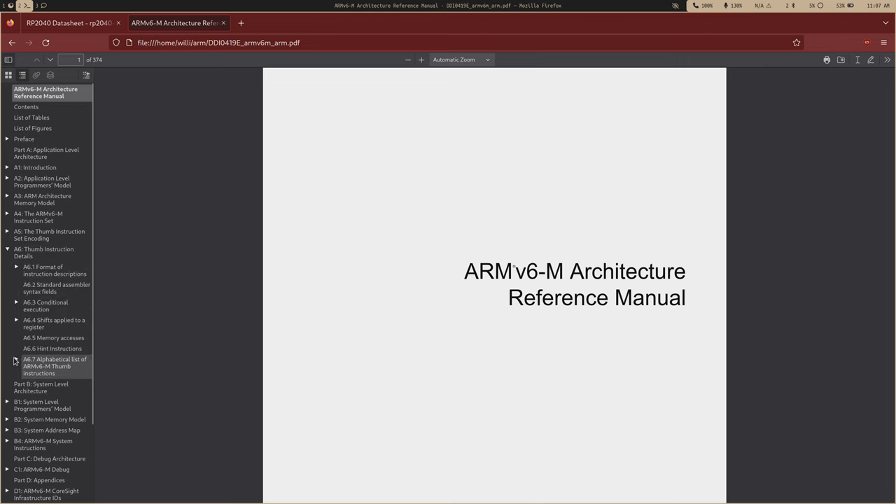
left_click(17, 358)
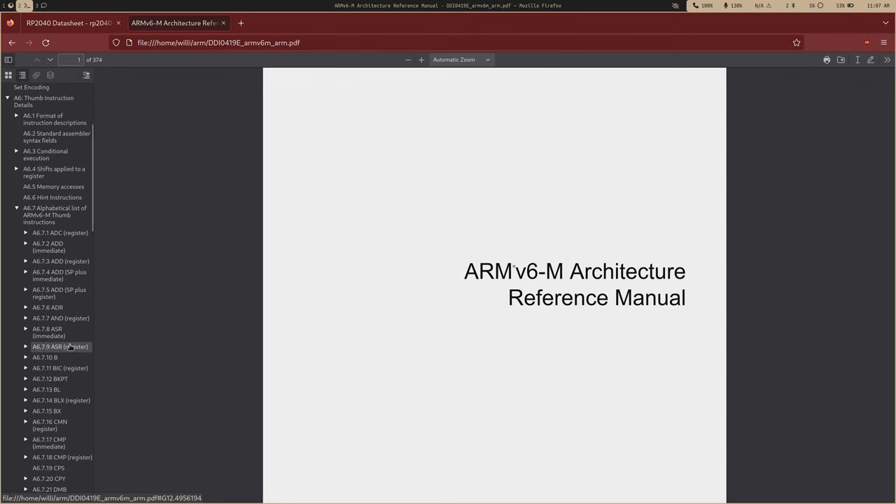
scroll("down", 3)
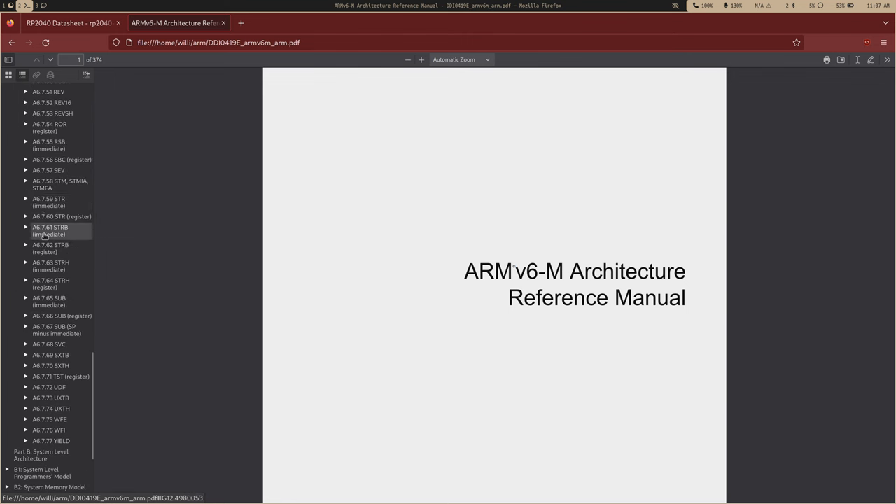
left_click(48, 202)
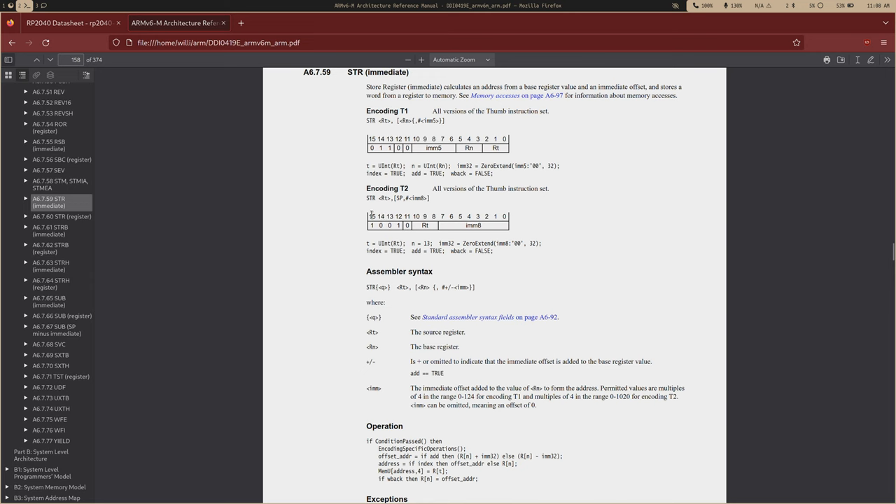
mouse_move(511, 231)
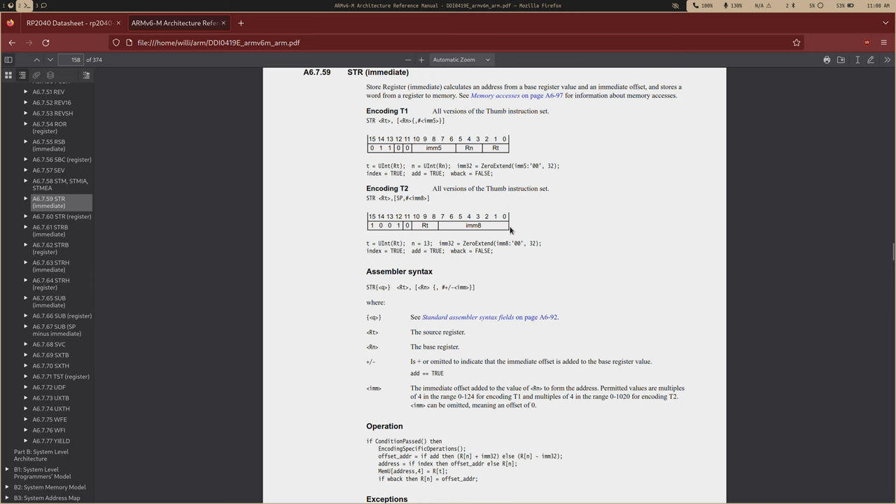
scroll("down", 3)
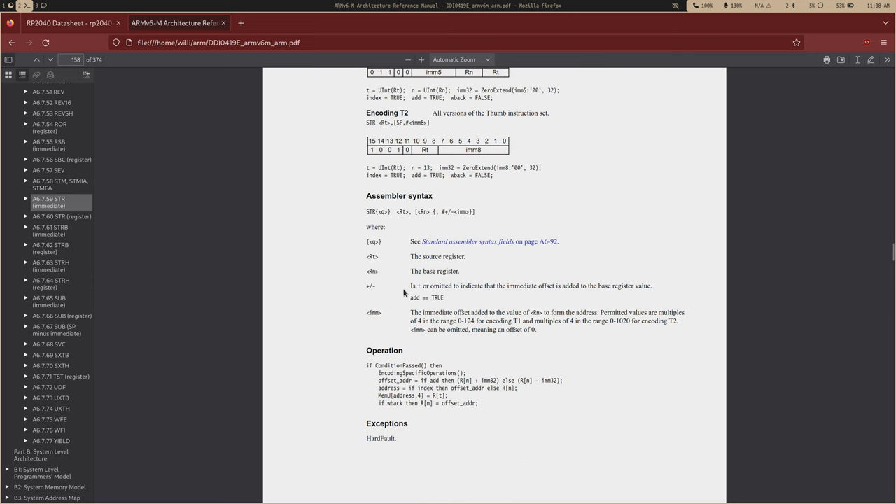
mouse_move(391, 343)
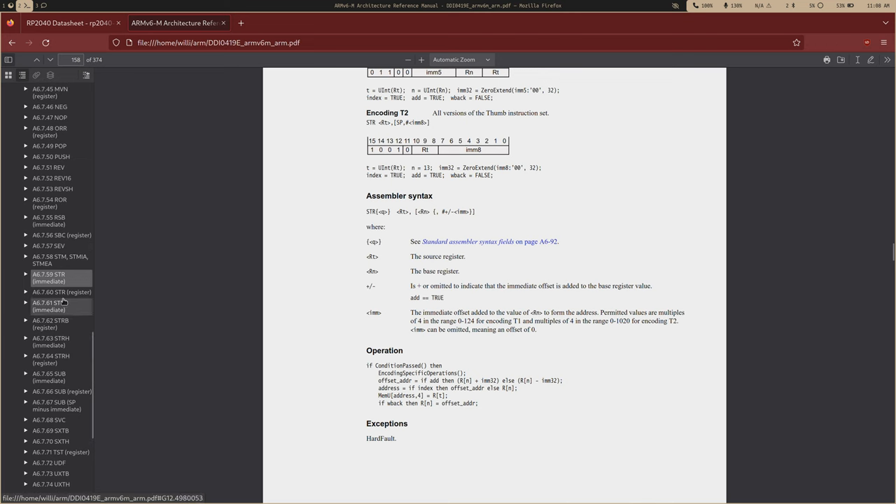
scroll("down", 3)
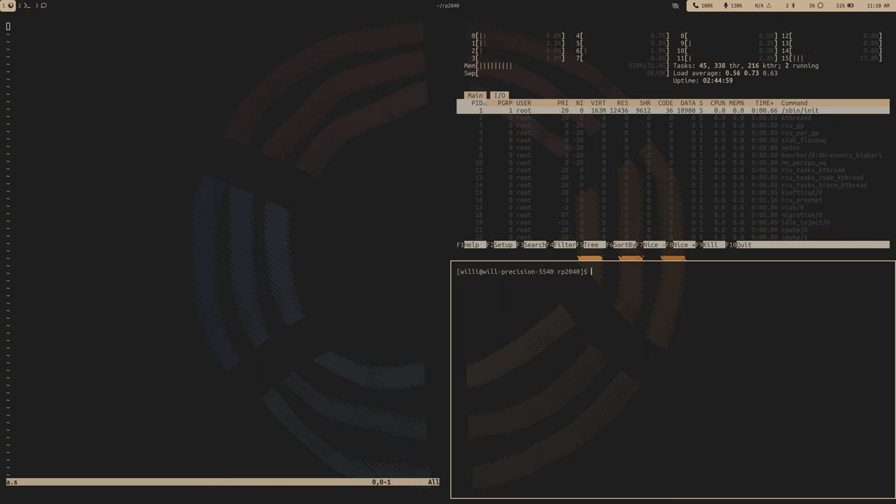
- Write the line 'ldr r3, [r1, #…]' in a new Neovim buffer to be saved as a.s
type("ra")
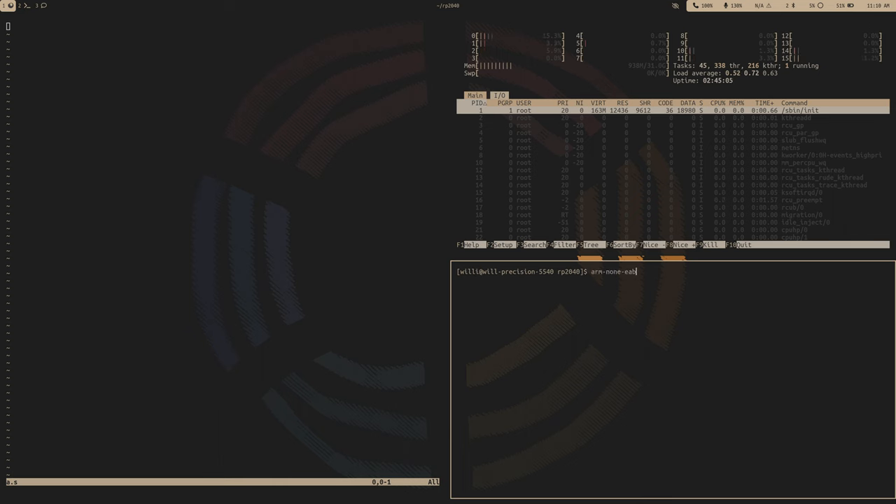
type("i-as")
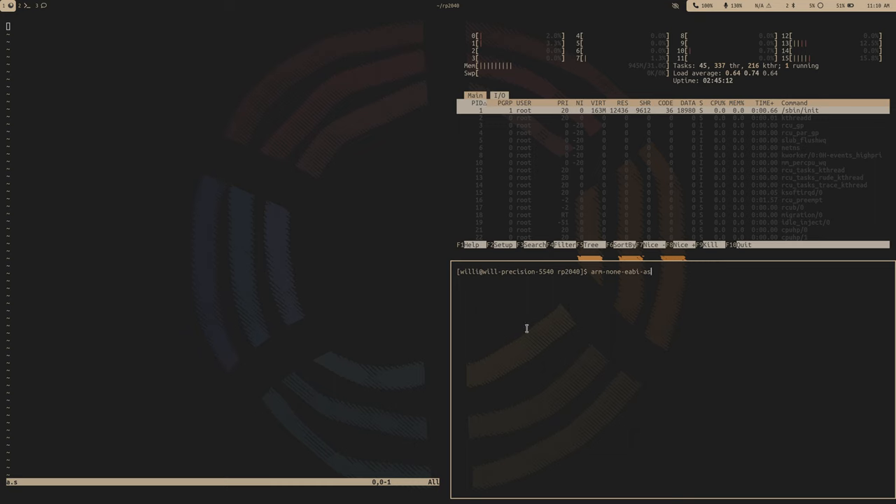
mouse_move(509, 324)
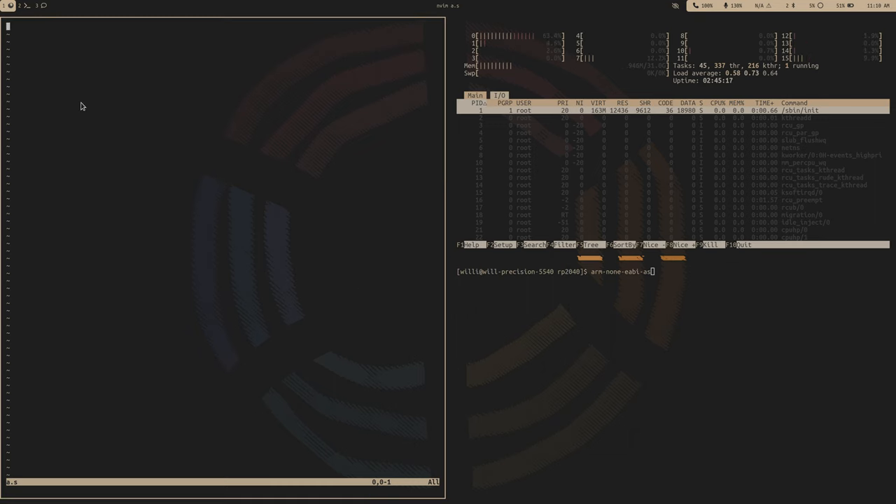
key("i")
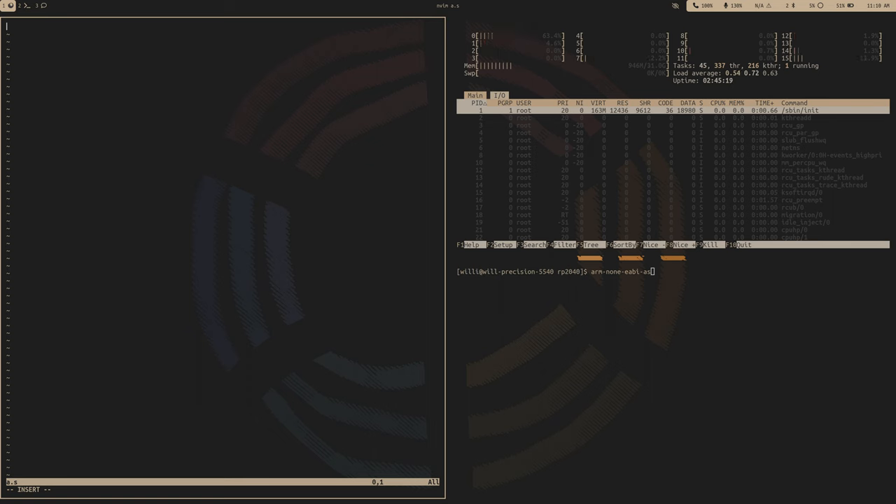
type("ldr")
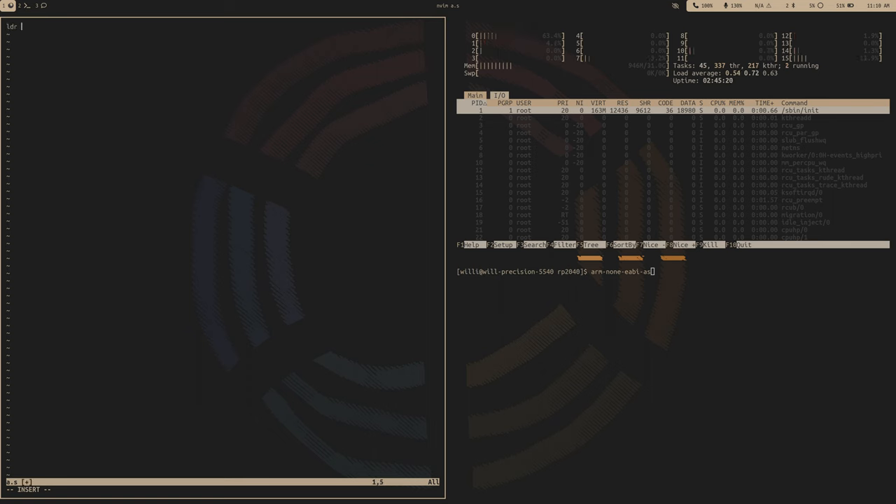
type("r3, {")
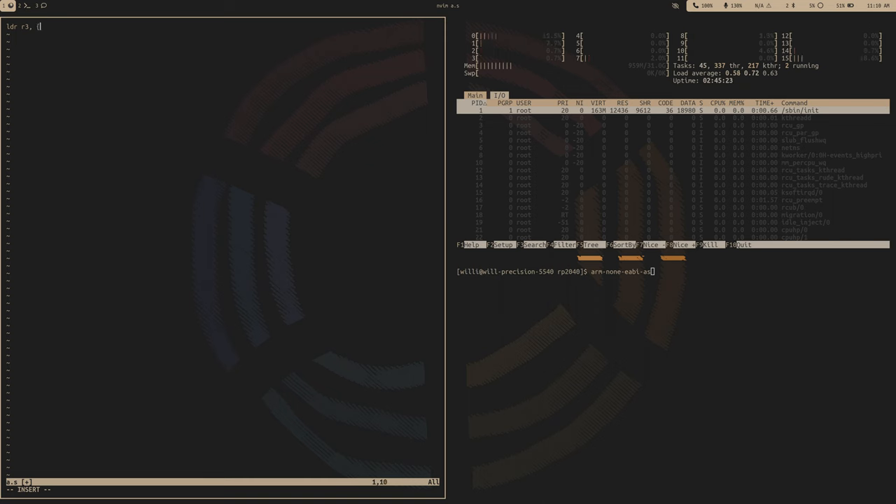
key("BackSpace")
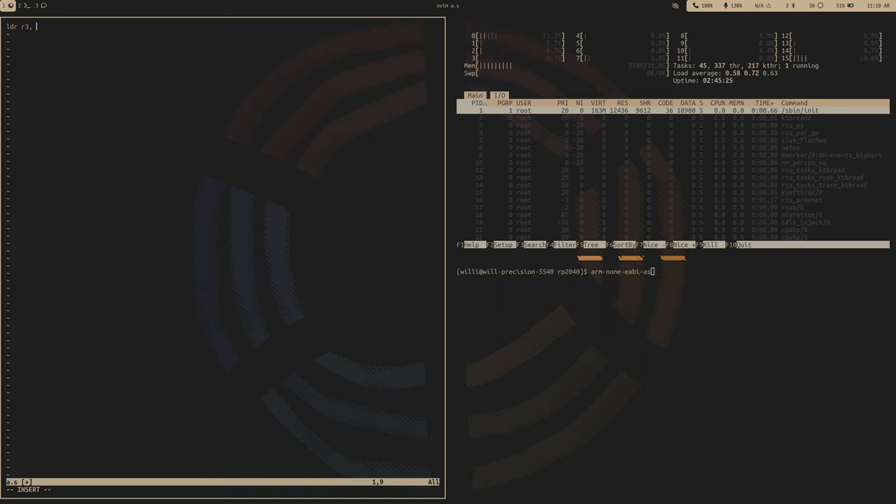
type("[r1,")
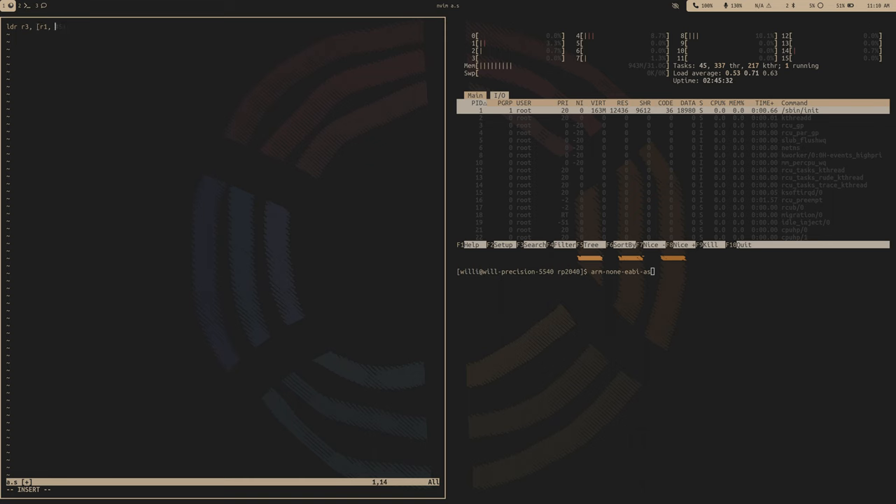
type("#")
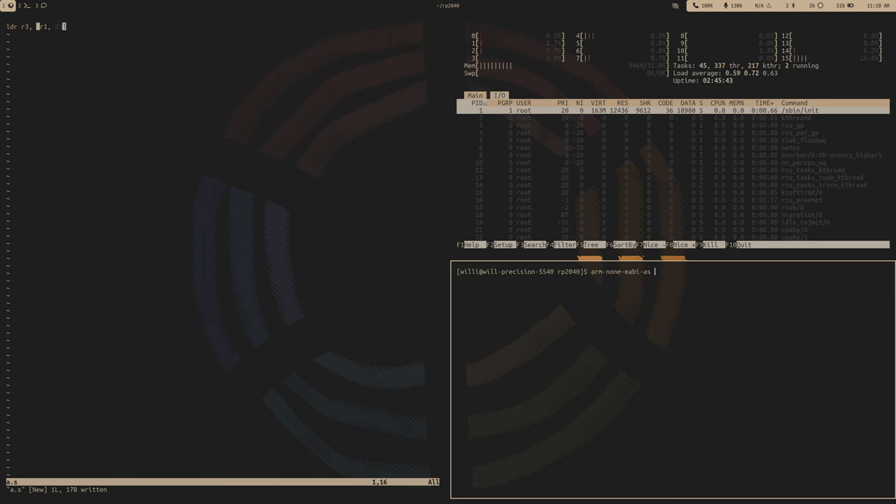
- Assemble a.s into a.o with arm-none-eabi-as, list the files with ls -lah, then rm a.o
type("a.s -o a.o")
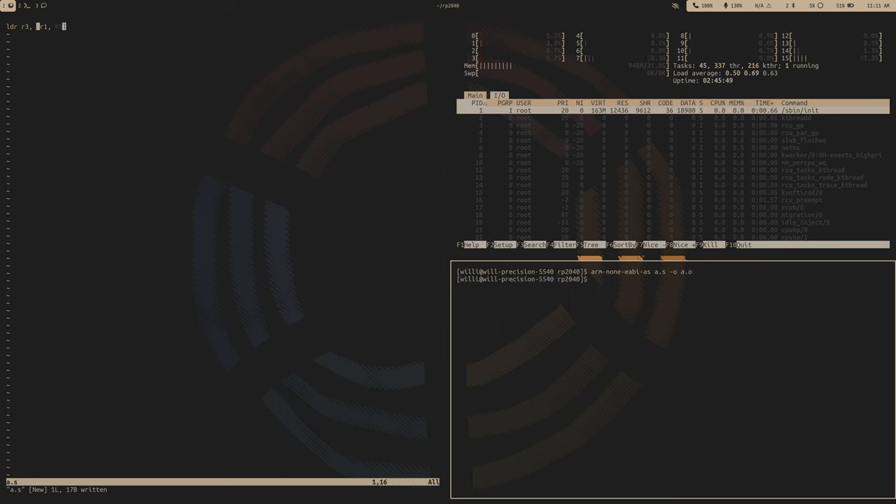
type("ls -lah")
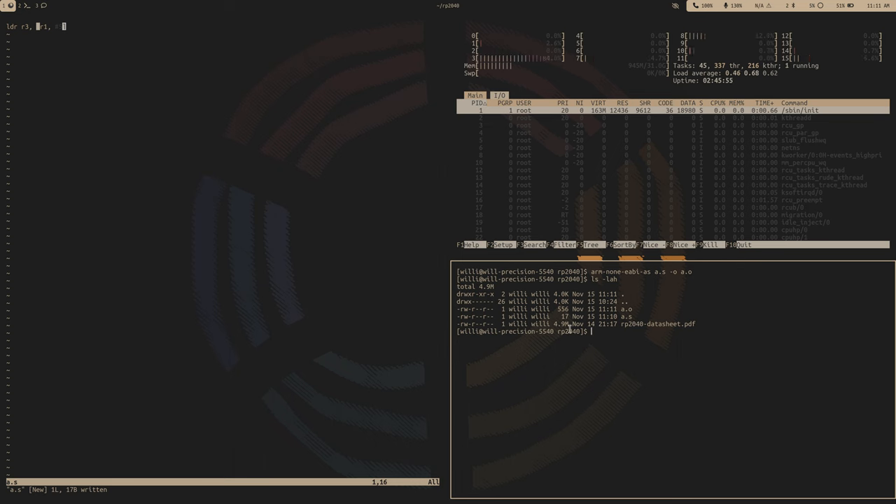
type("r")
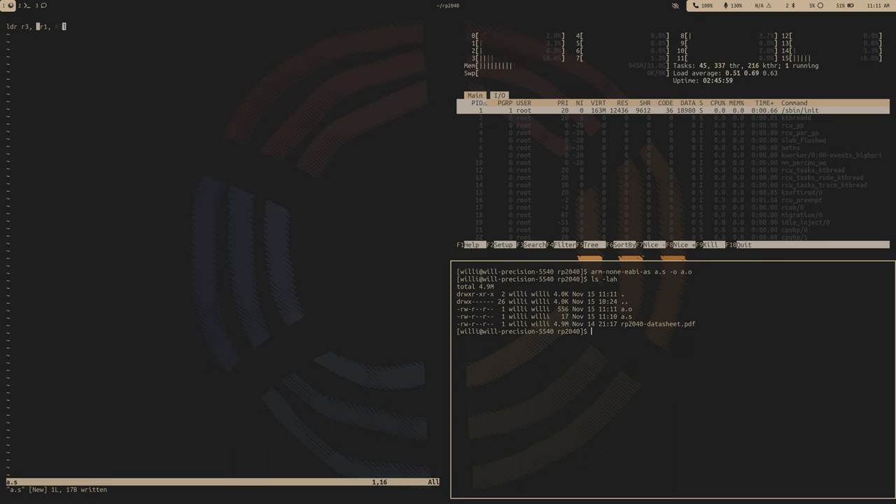
type("rm a.o")
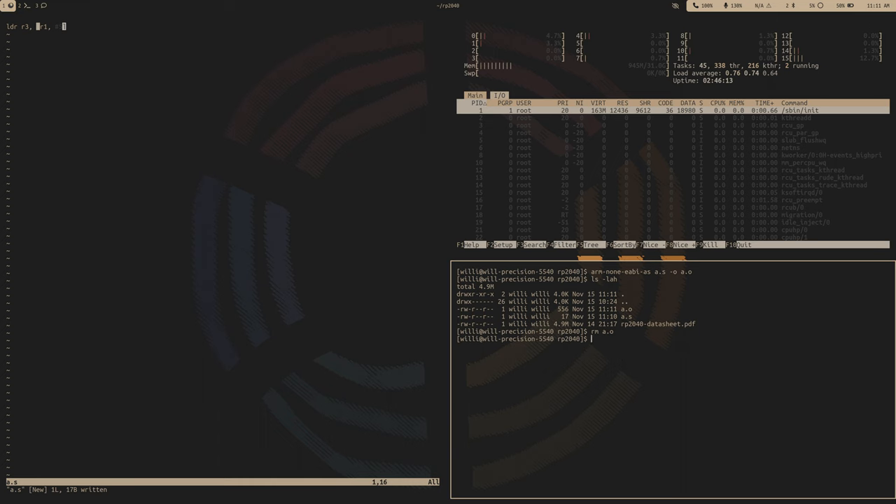
- Assemble a.s with au arm32-m, writing the a.bin output
type("a")
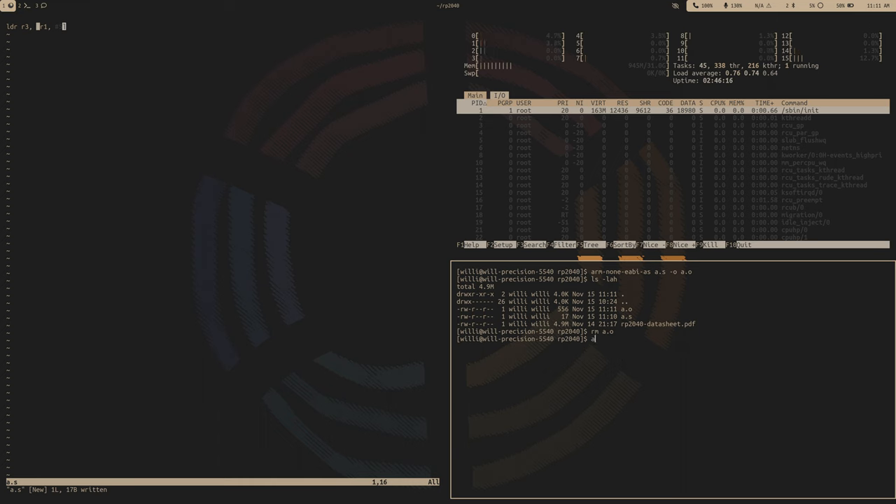
type("u")
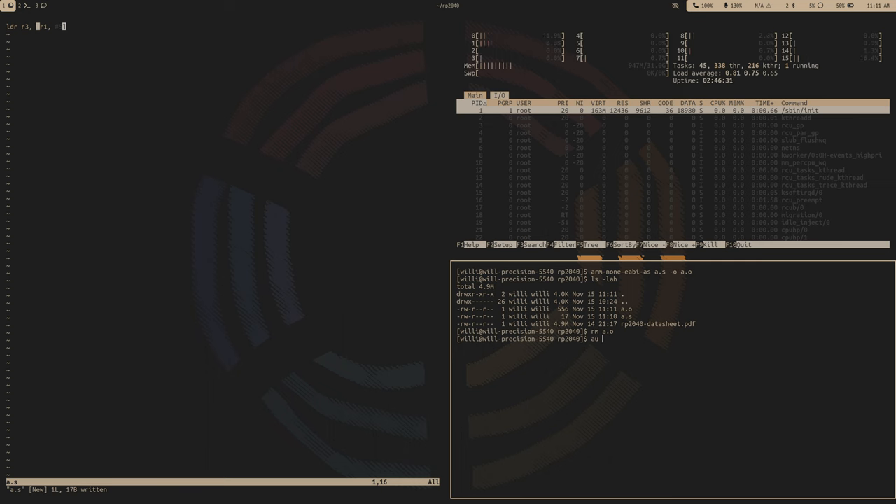
type("rm32-")
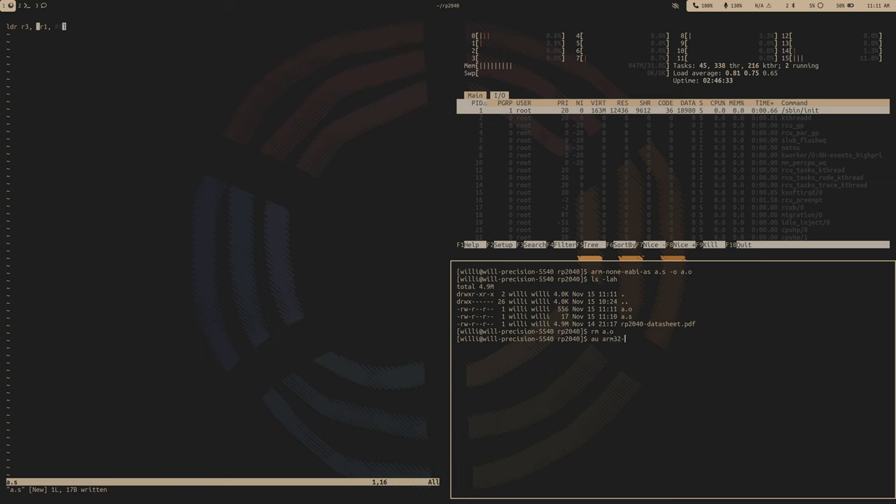
type("m a.s")
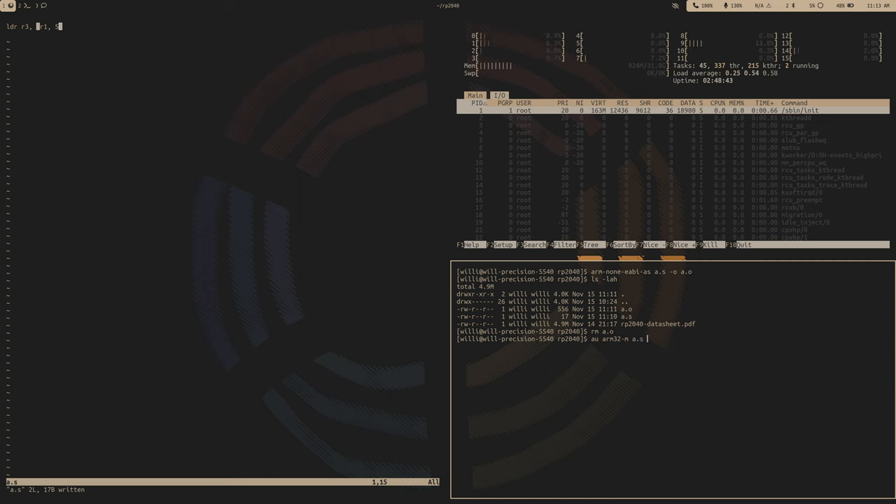
type("a.bin")
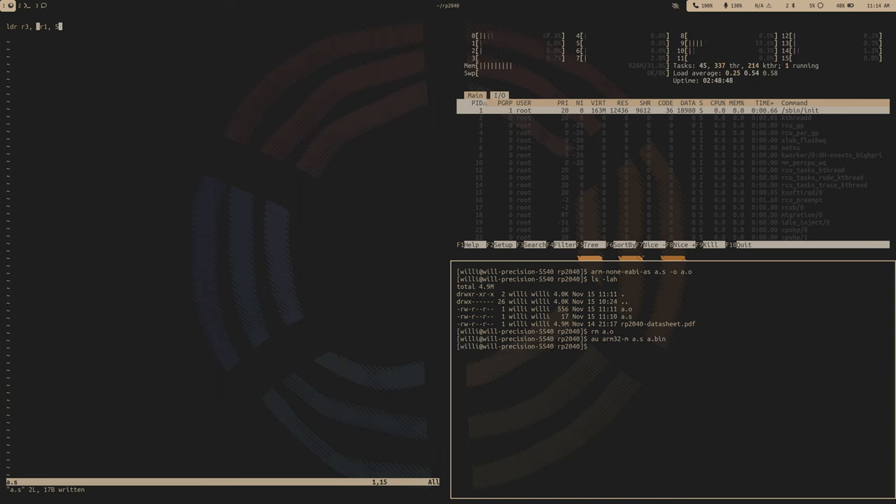
- Assemble a.s again with au arm32-m to produce a.zn, then begin the next arm32 command
type("au arm32-m a.s a.")
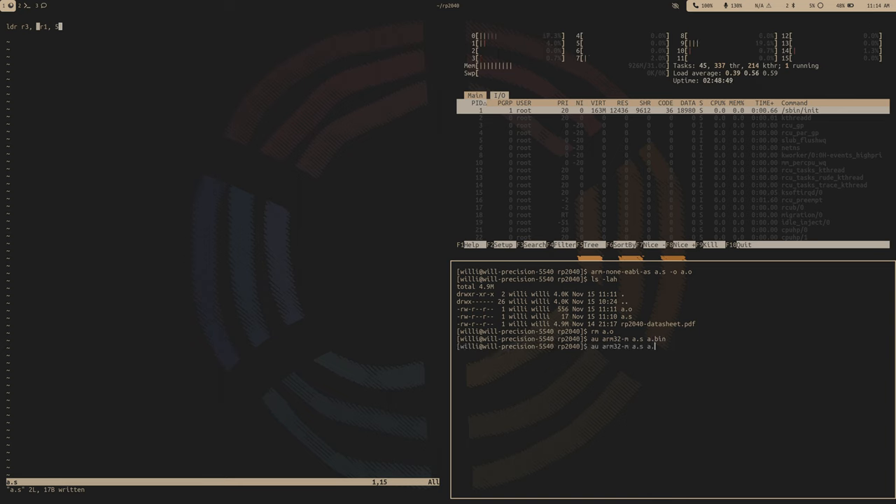
key("Return")
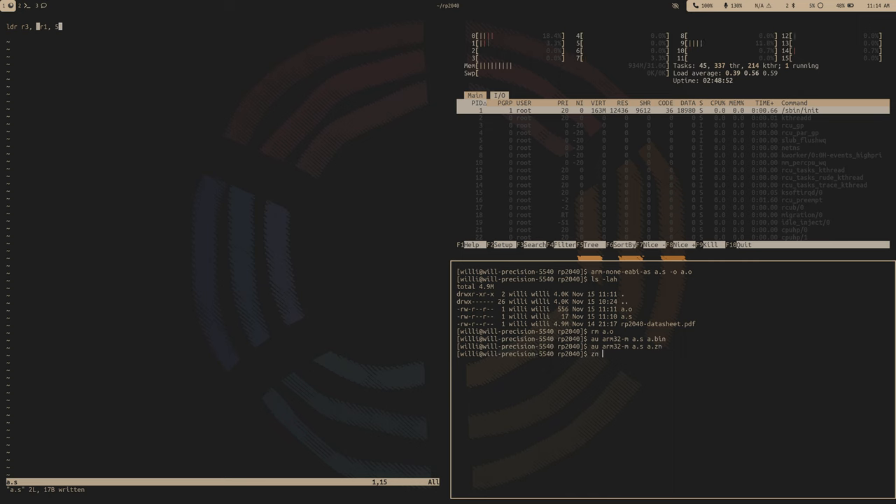
type("ar")
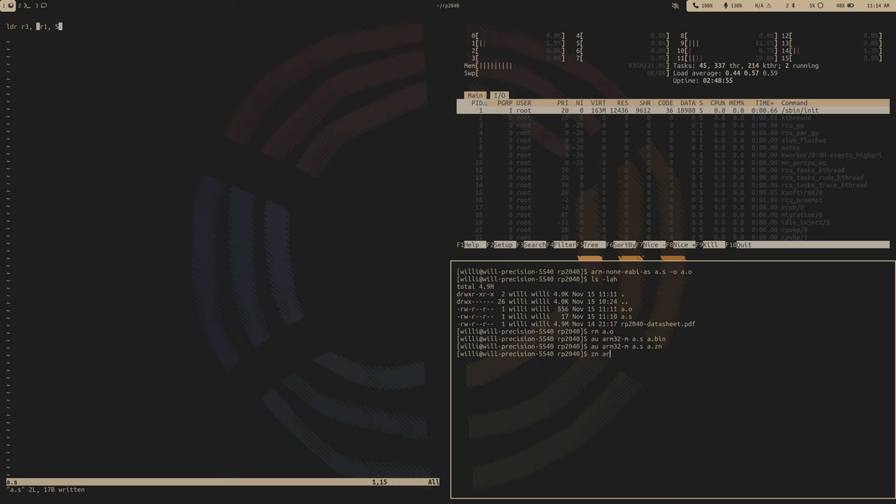
type("m32")
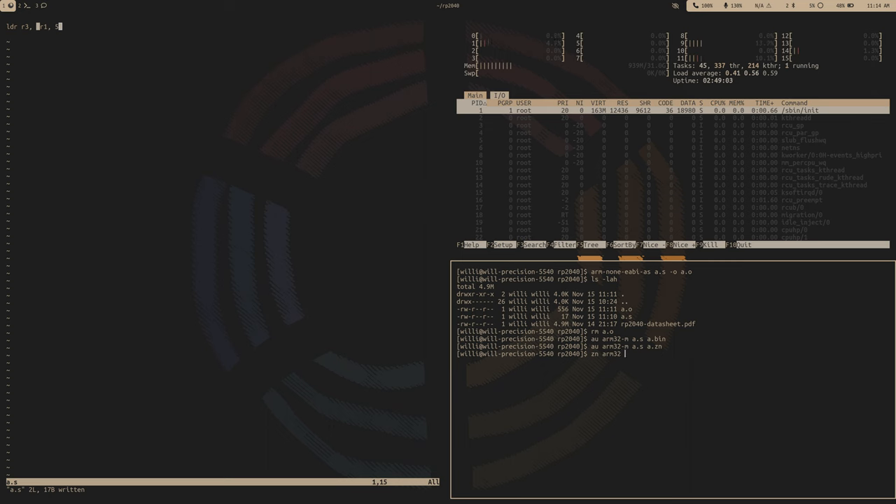
- Convert a.zn into a.bin with zn arm32-m and list the folder with ls -lah
type("a.zn a.bin")
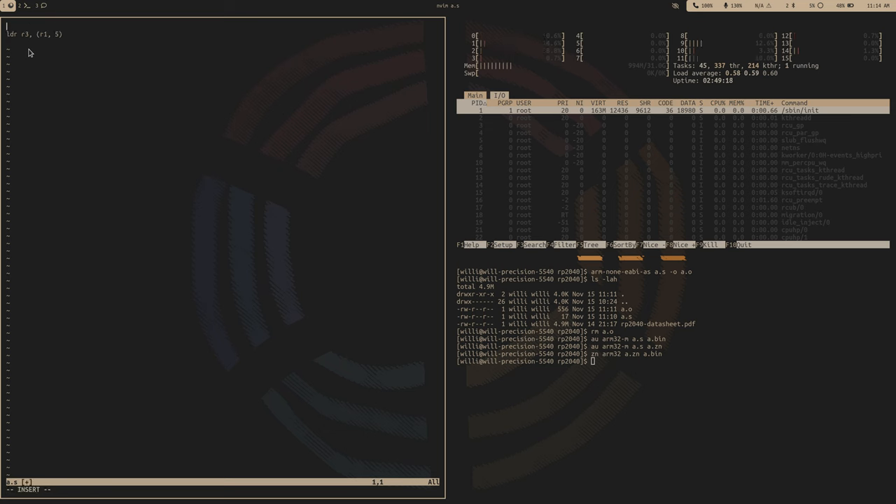
type("ent")
left_click(673, 361)
type("ls -lah")
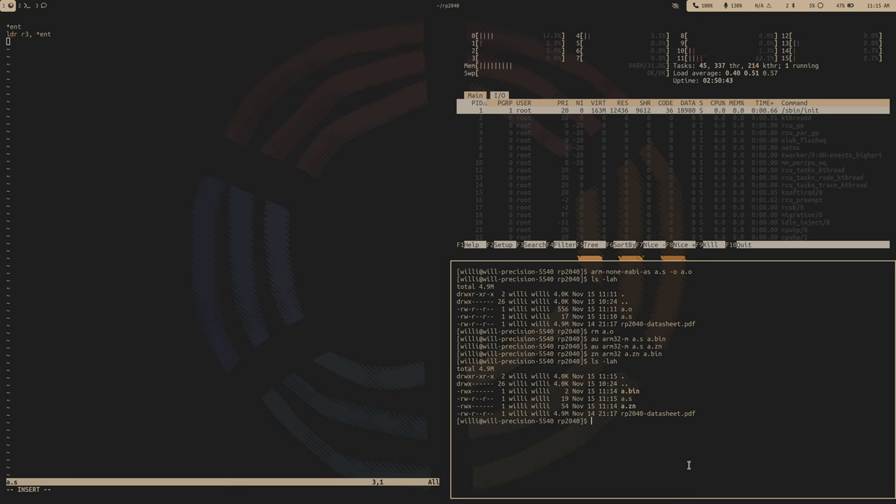
- Convert a.bin into a.hex with binhex and start editing a.hex in nvim
type("binho")
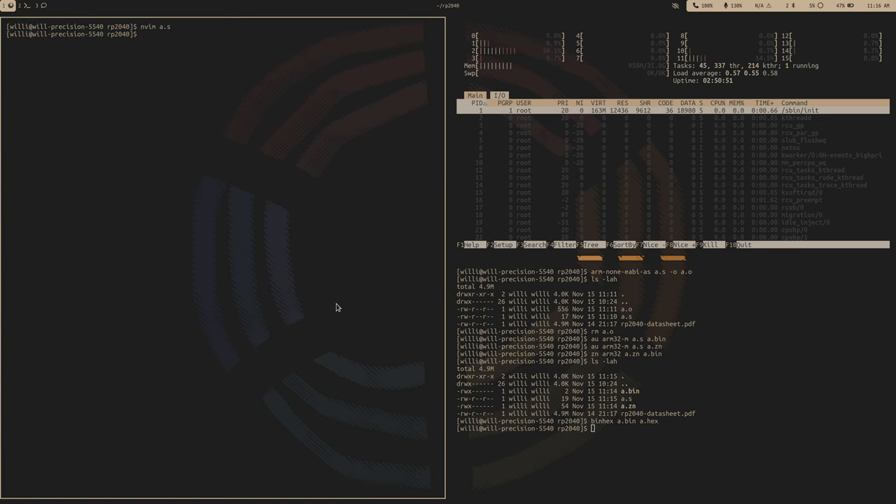
type("binhex")
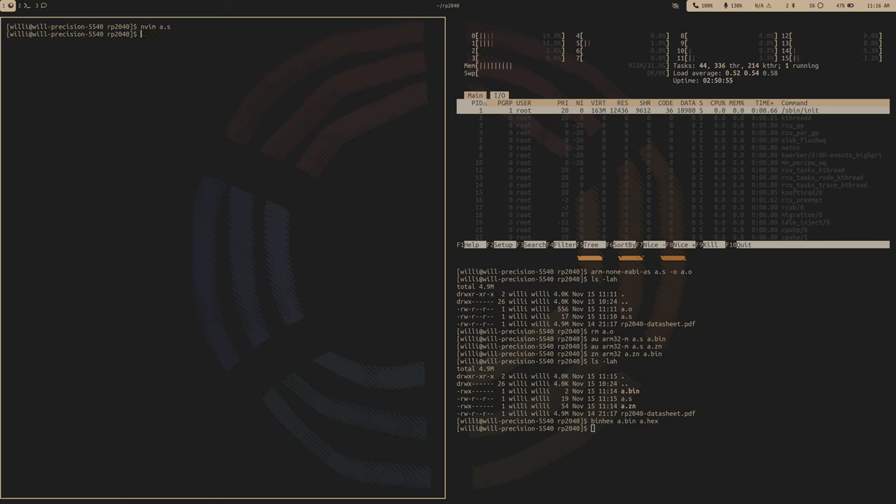
type("nvim a.he")
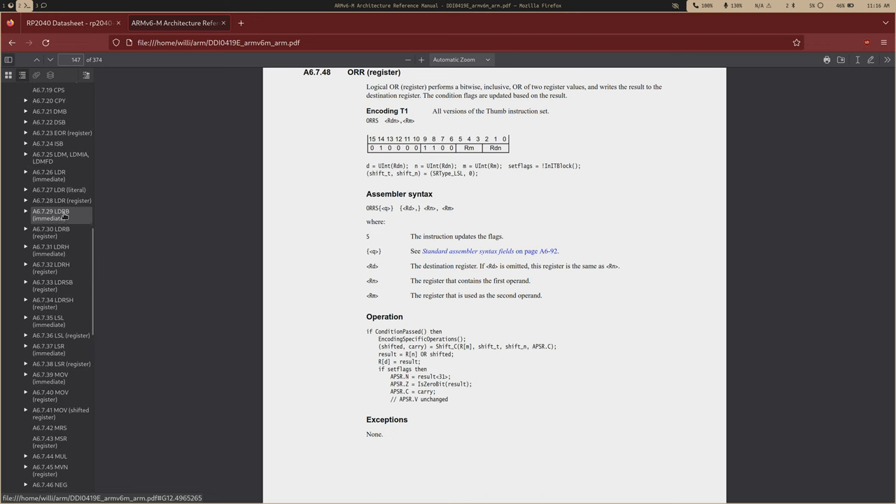
mouse_move(67, 202)
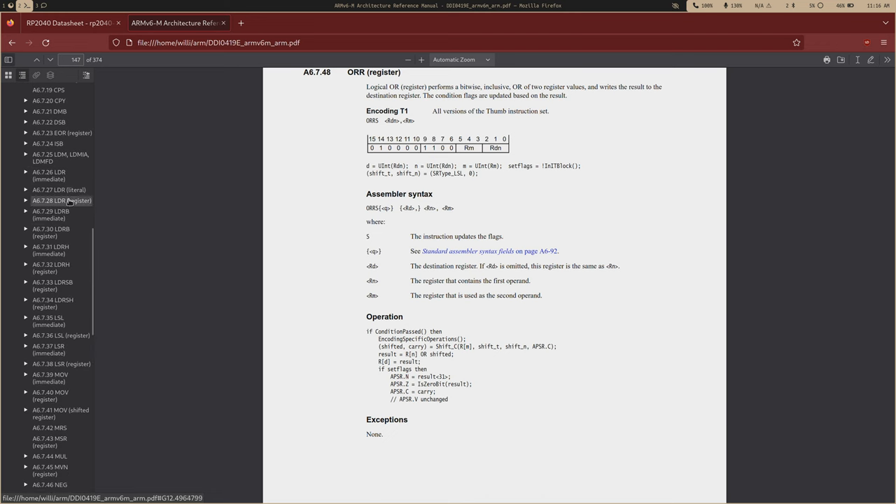
mouse_move(49, 175)
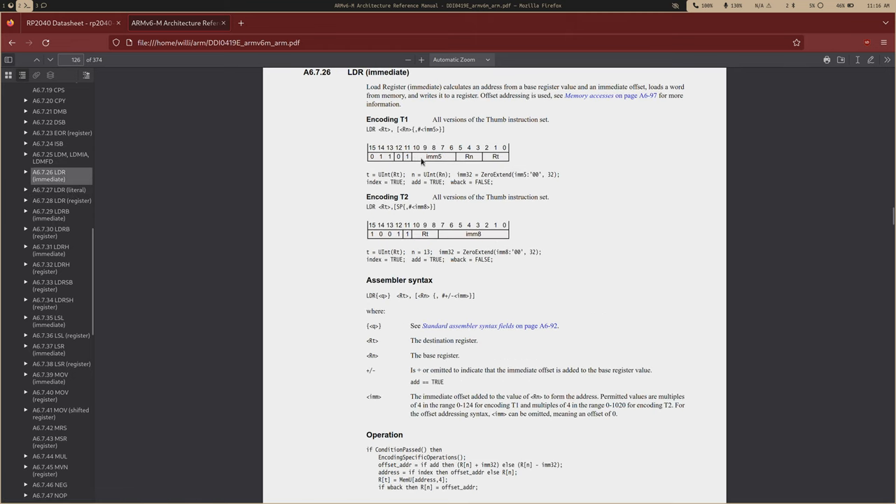
mouse_move(517, 159)
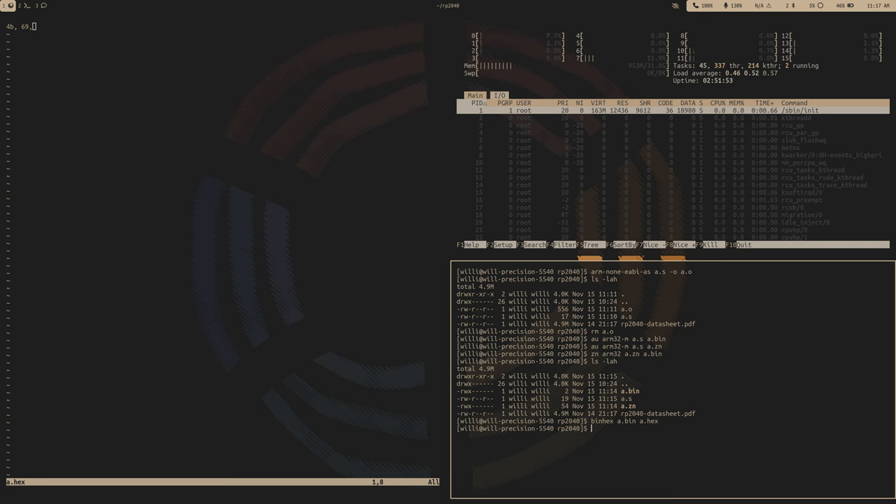
- Show binuf2's usage options with binuf2 --help
type("binuf2")
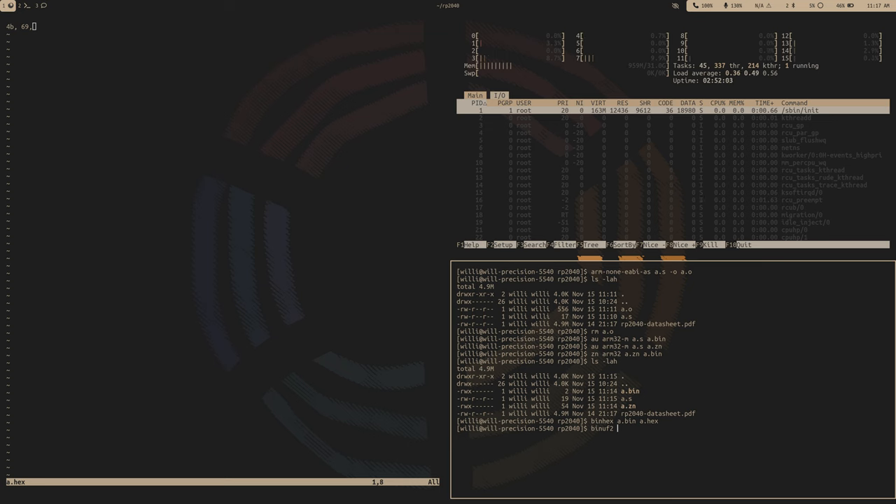
type("--hel")
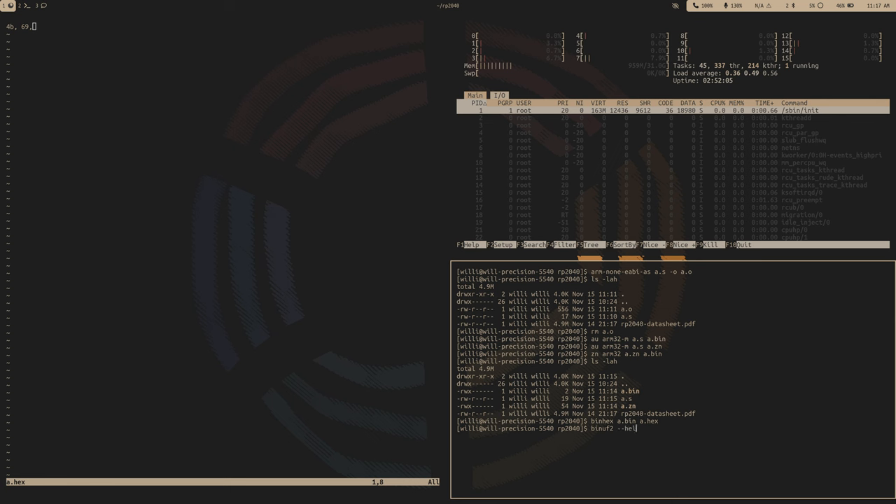
key("Return")
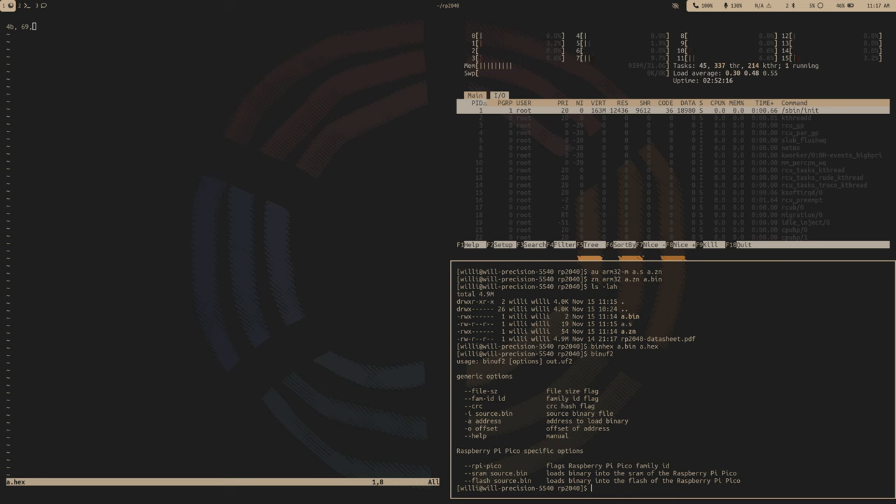
- Begin a binuf2 --rpi-pico --sram command targeting the a.* file
type("binuf2")
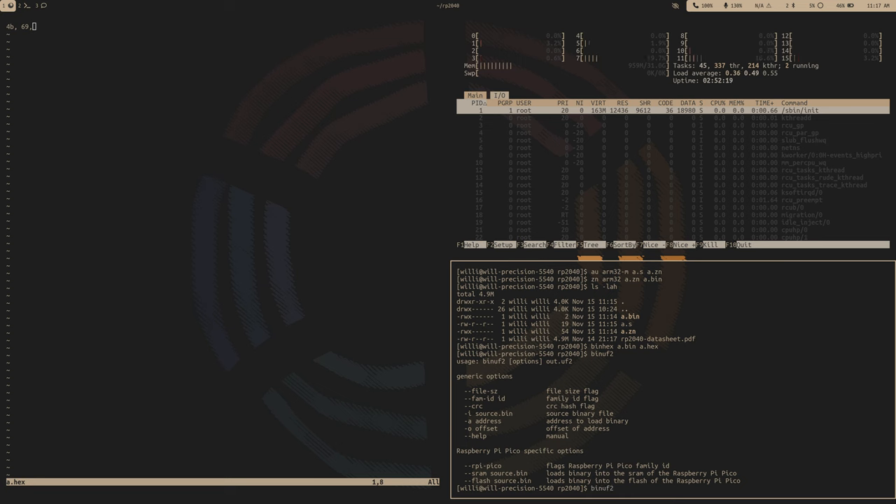
type("--rpi")
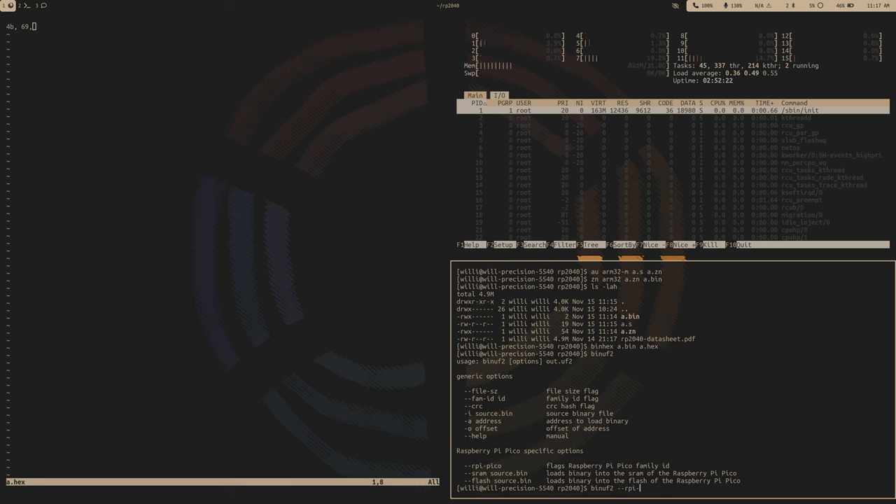
type("-pico")
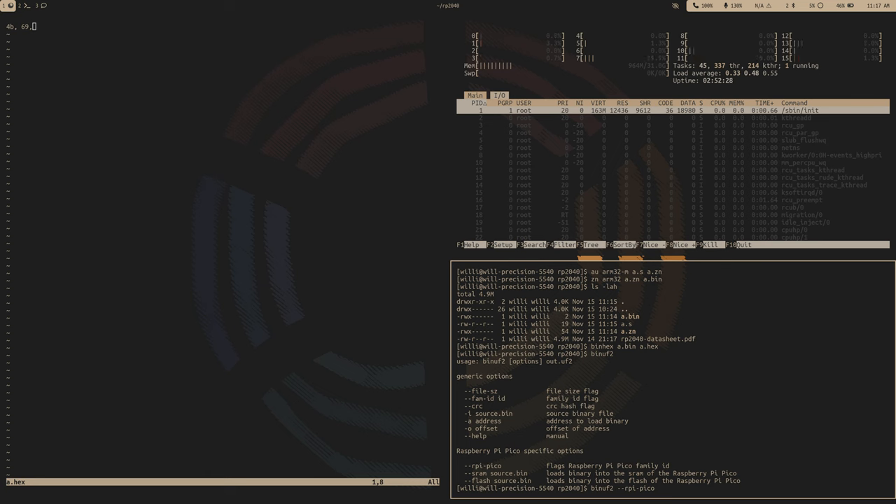
type("--sram")
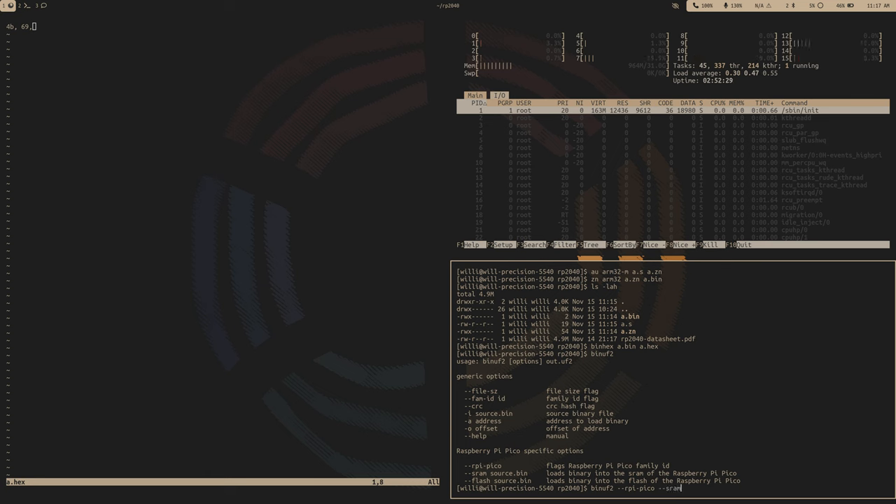
type("a.")
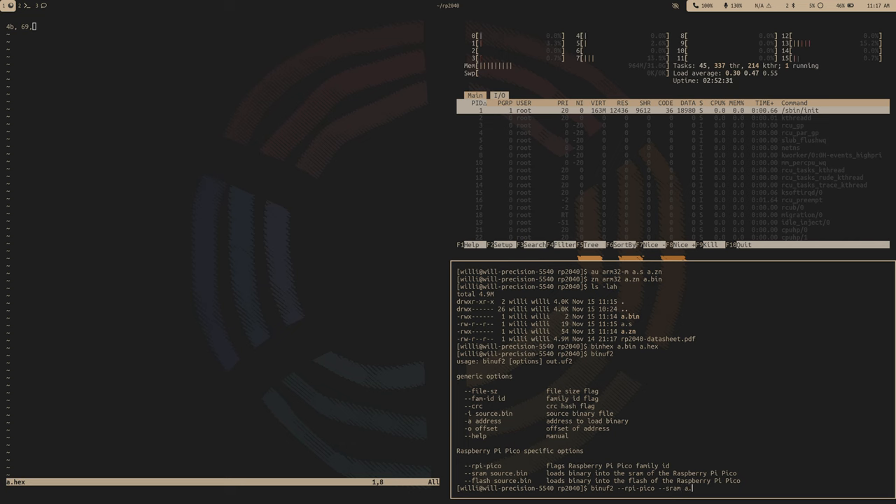